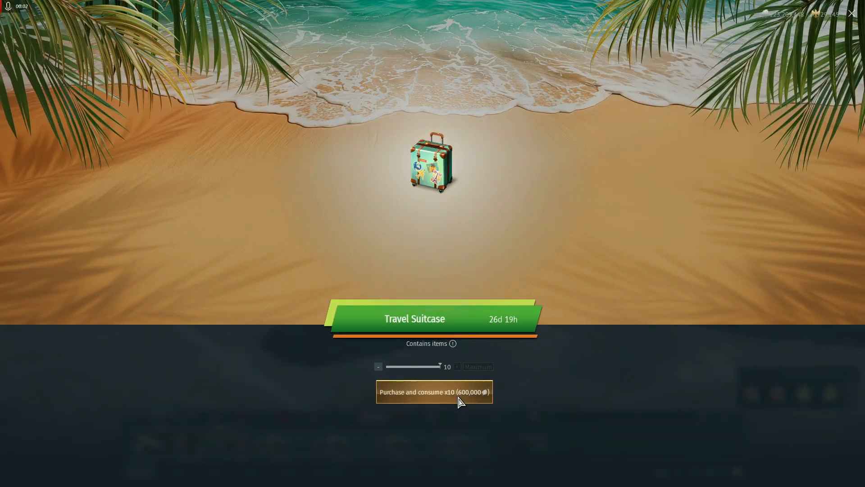
# Step: Buy and open two batches of ten Travel Suitcases at 600,000 each
pyautogui.click(434, 392)
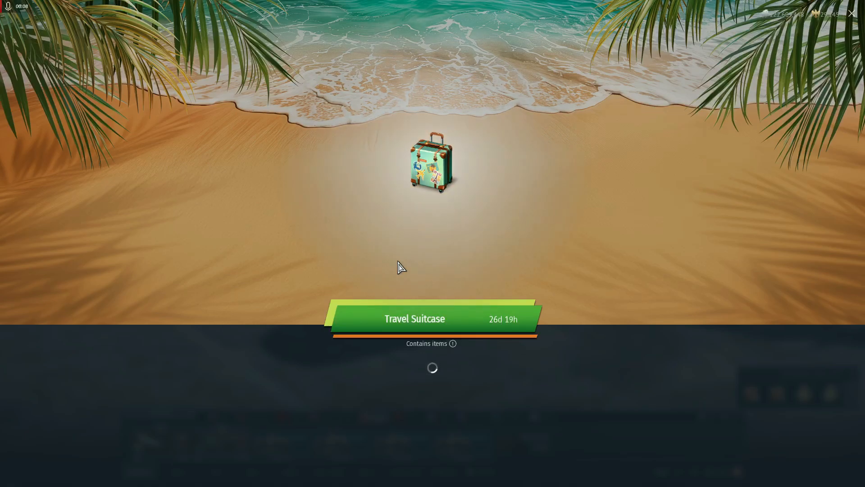
pyautogui.click(414, 319)
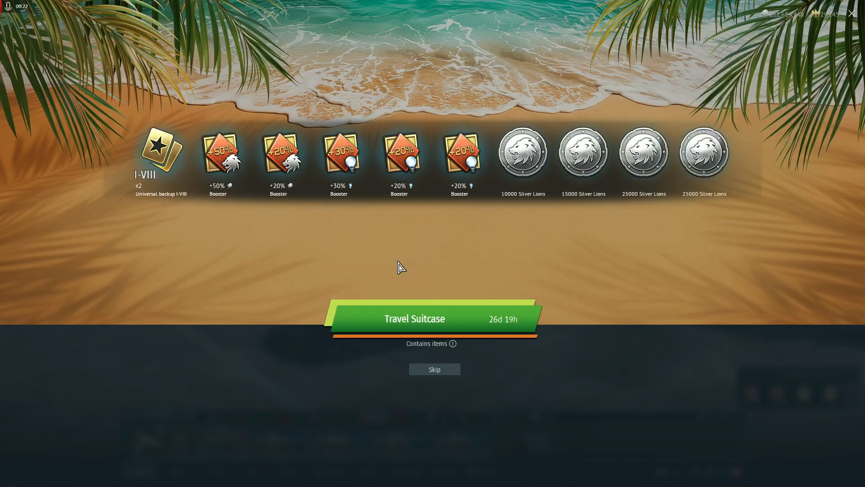
pyautogui.click(434, 369)
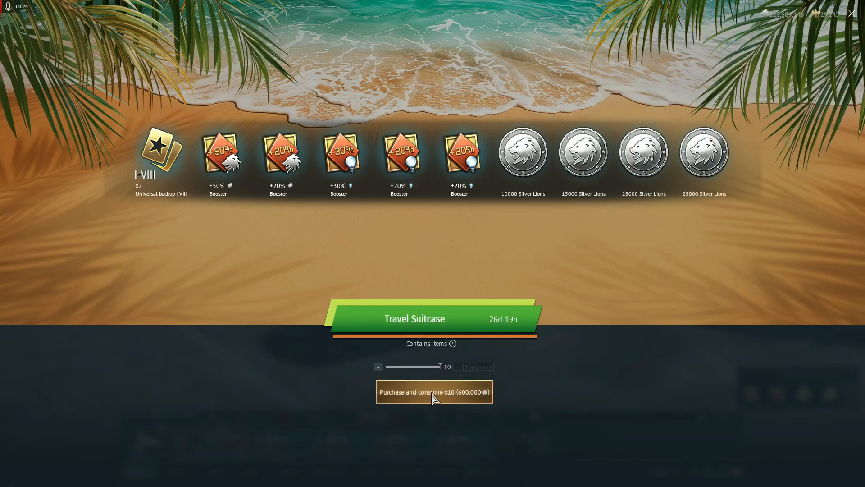
pyautogui.click(433, 391)
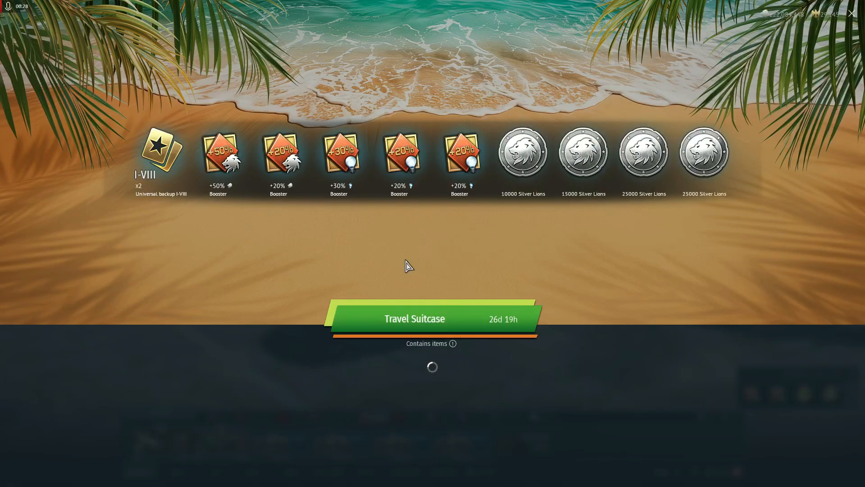
pyautogui.click(433, 318)
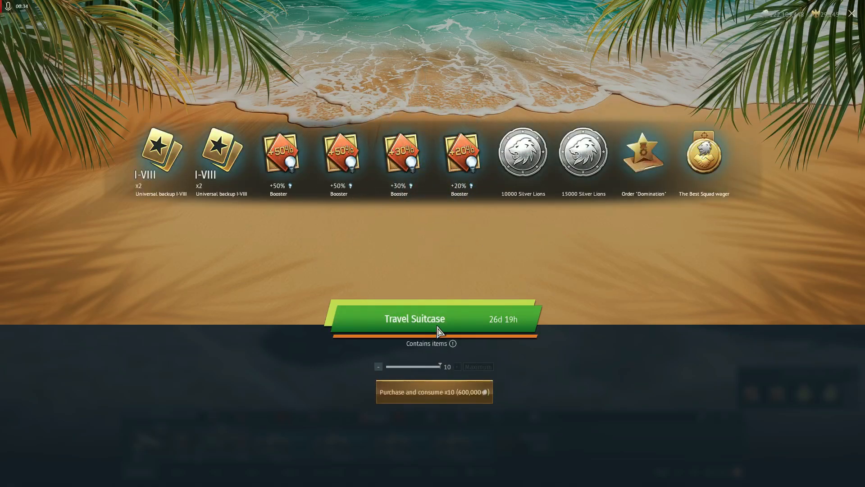
# Step: Buy a third ten-suitcase batch, skip its animation and reveal all rewards
pyautogui.click(433, 391)
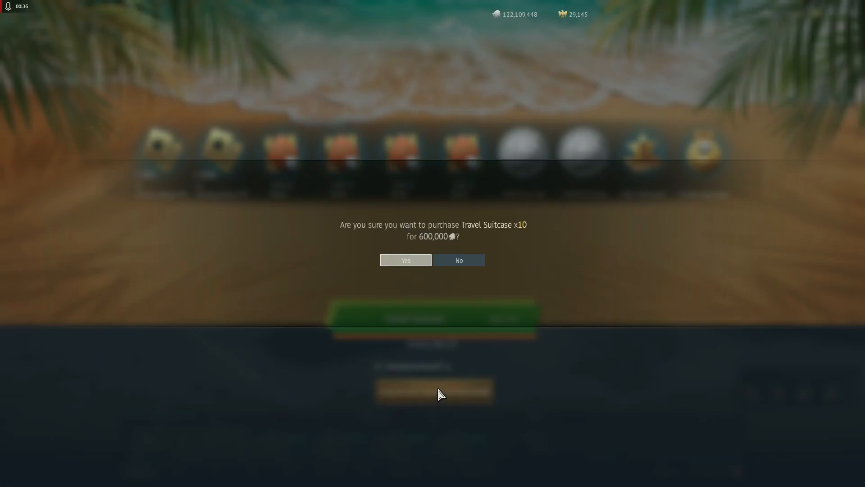
pyautogui.click(405, 260)
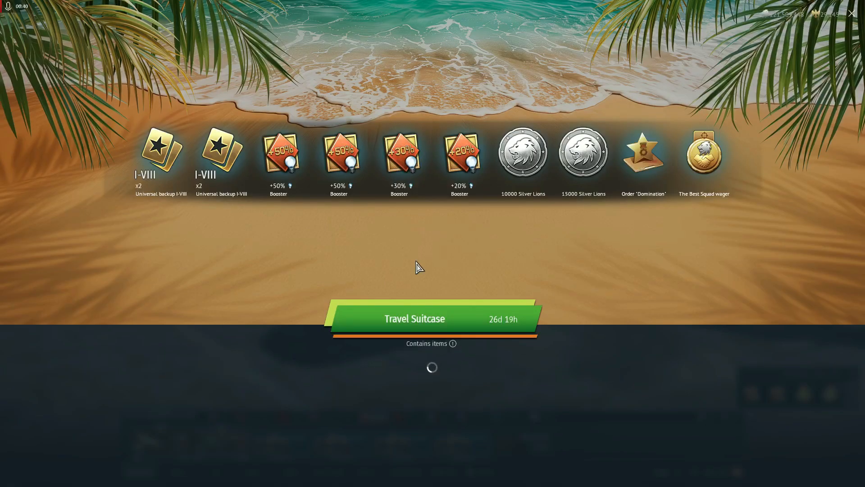
pyautogui.click(415, 319)
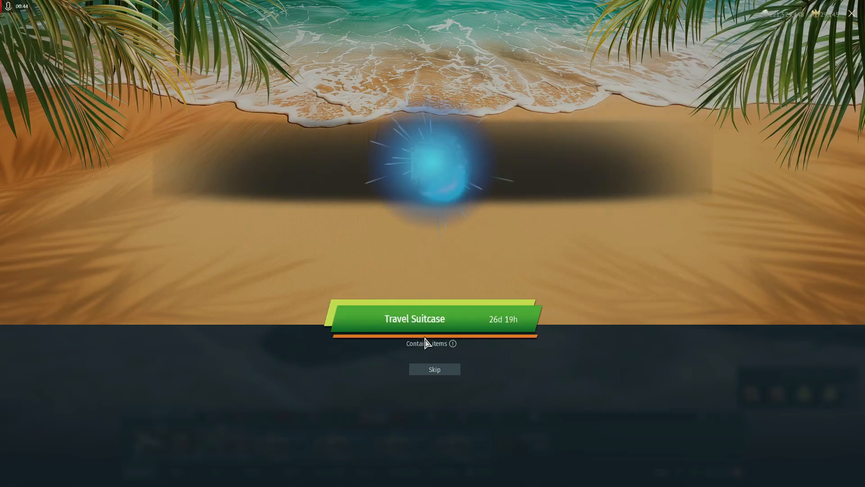
pyautogui.click(431, 343)
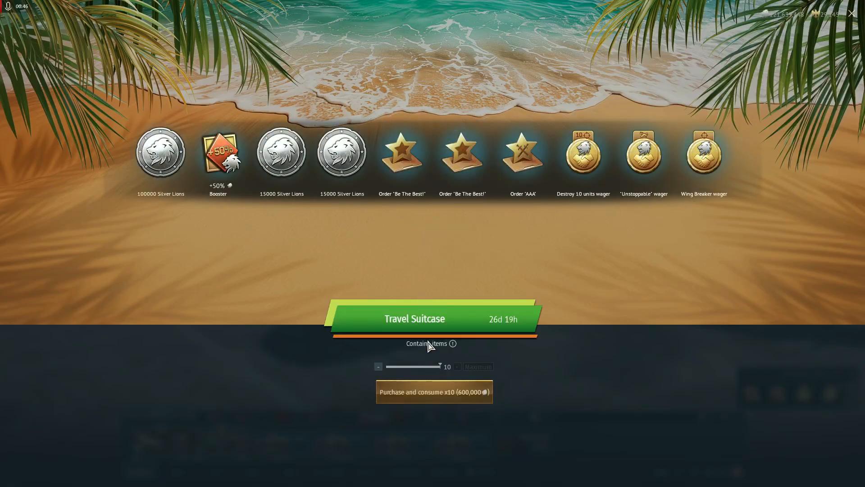
# Step: Buy and open two more ten-suitcase batches, skipping the opening animations
pyautogui.click(434, 391)
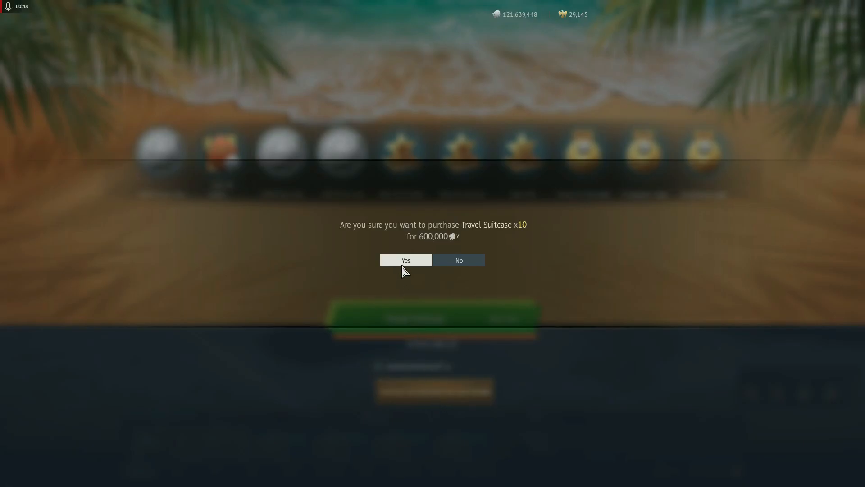
pyautogui.click(405, 260)
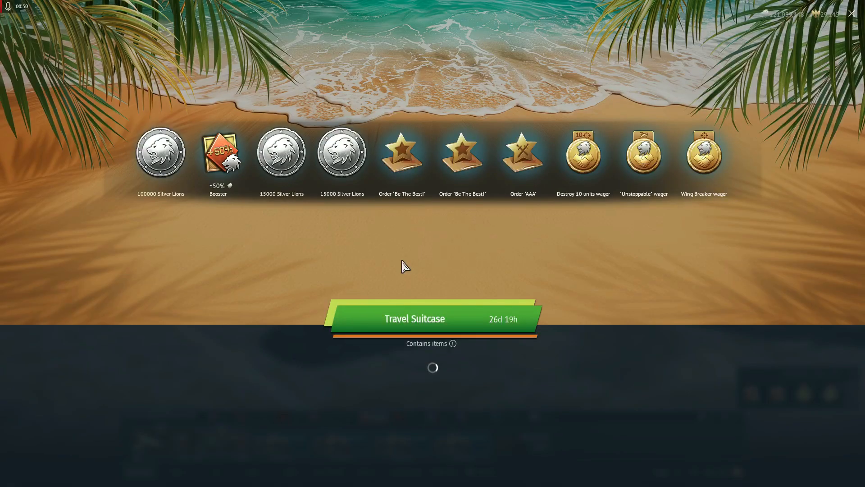
pyautogui.click(413, 319)
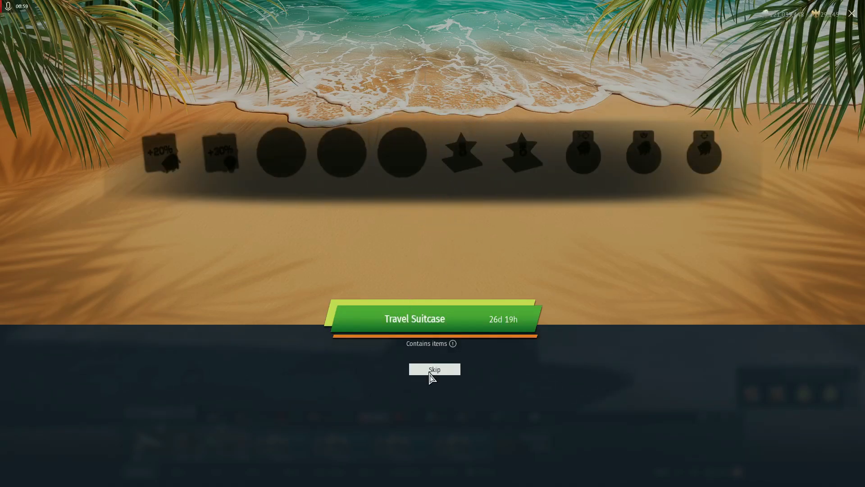
pyautogui.click(435, 369)
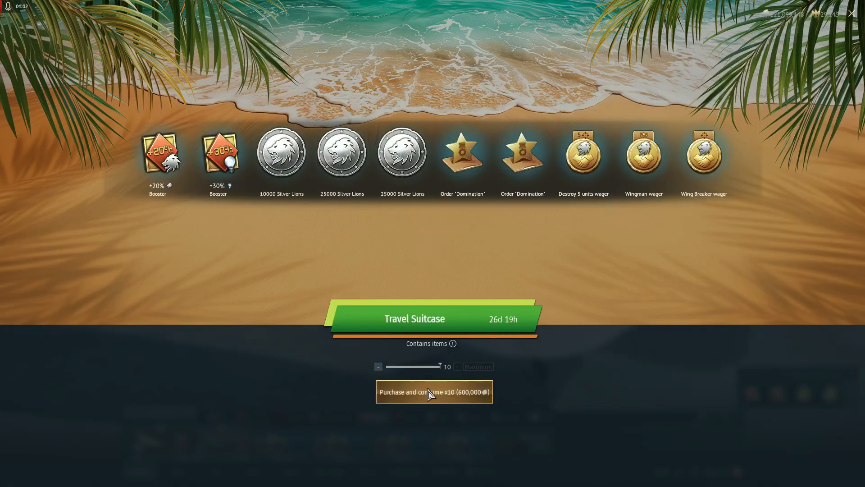
pyautogui.click(434, 392)
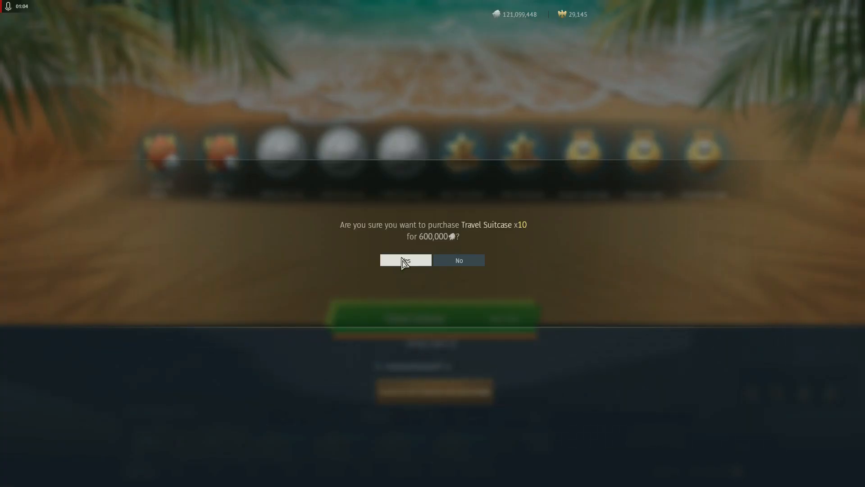
pyautogui.click(405, 260)
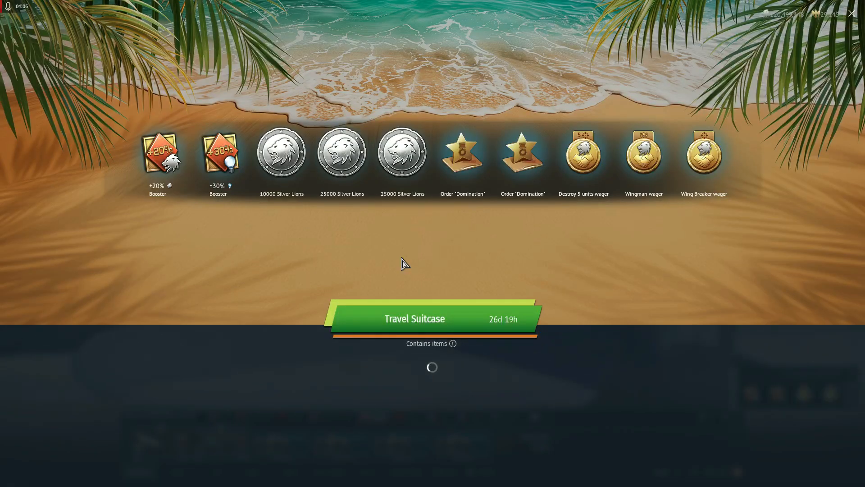
pyautogui.click(414, 318)
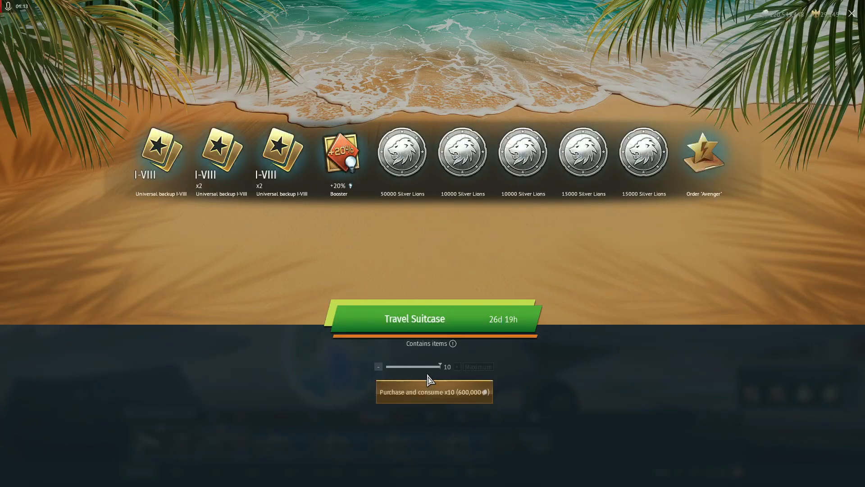
# Step: Buy two further batches, the last revealing a 2019 decal, Silver Lions and an Antimech order
pyautogui.click(433, 391)
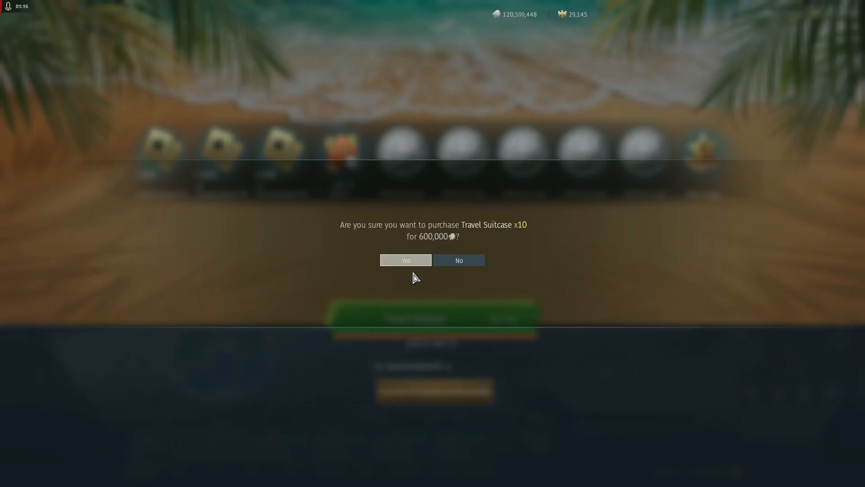
pyautogui.click(405, 260)
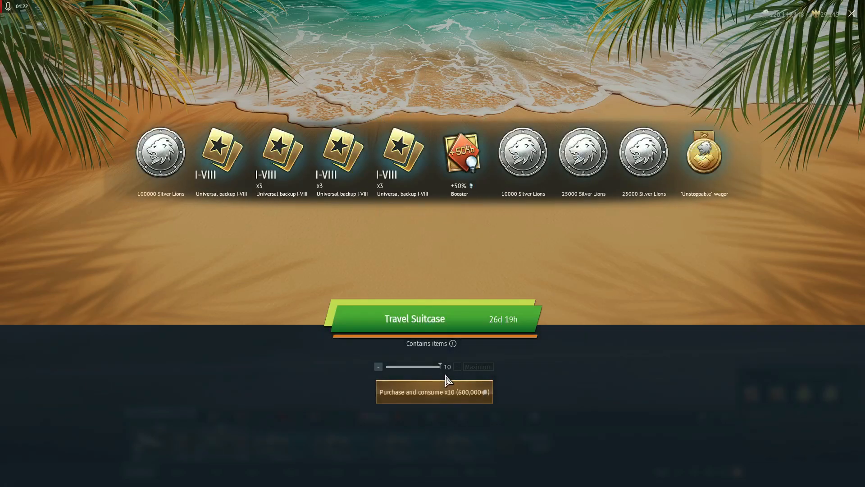
pyautogui.click(434, 391)
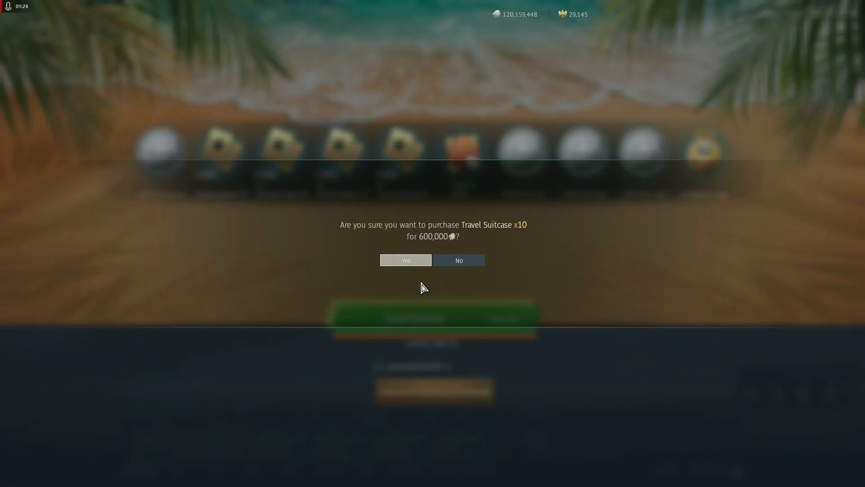
pyautogui.click(405, 260)
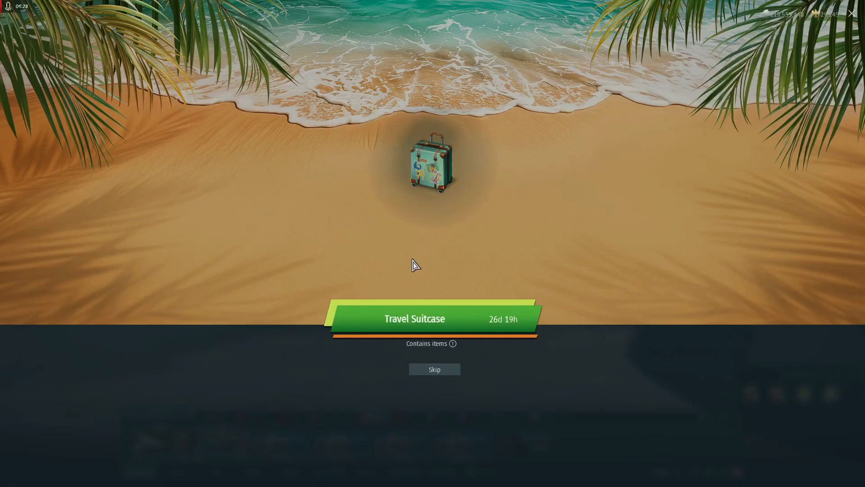
pyautogui.click(435, 369)
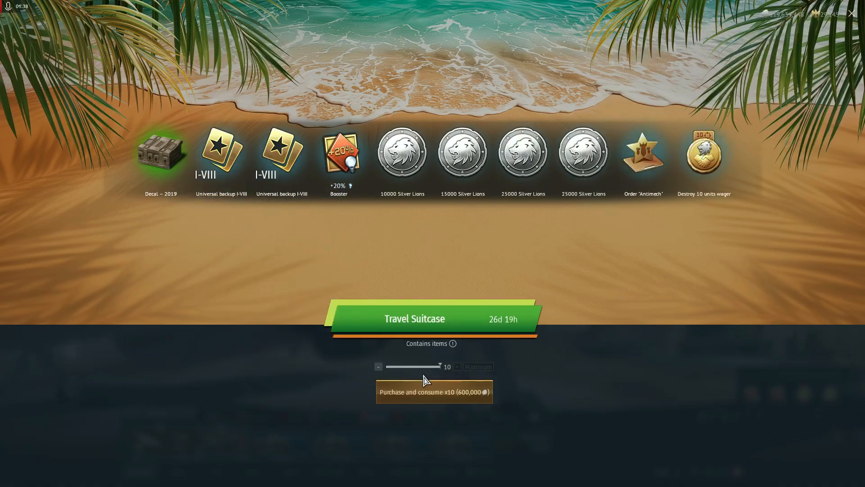
# Step: Buy and open three ten-suitcase batches, revealing universal backups, a booster and Silver Lions
pyautogui.click(434, 392)
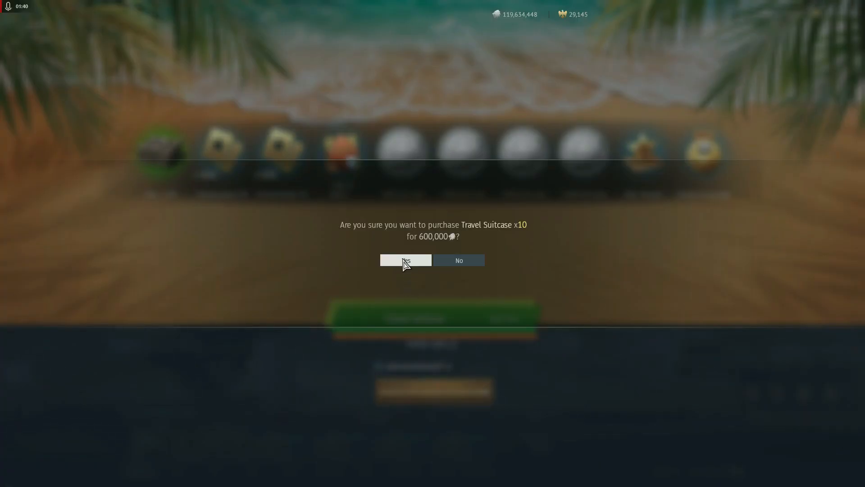
pyautogui.click(405, 260)
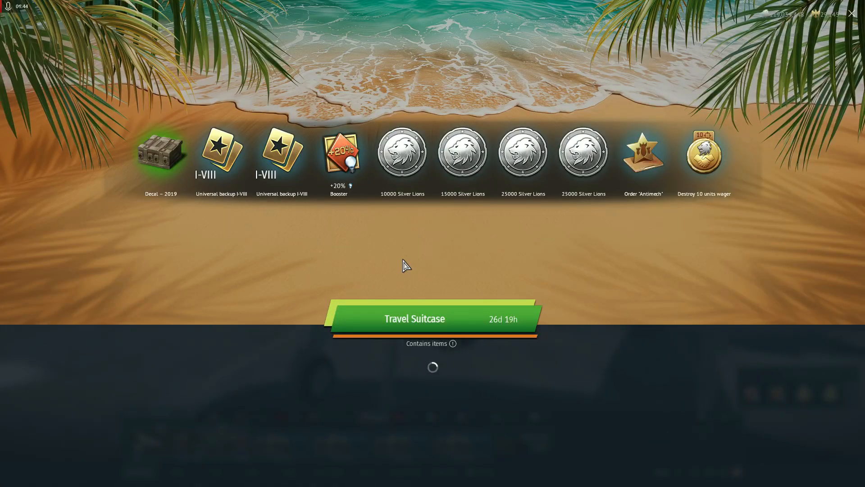
pyautogui.click(433, 319)
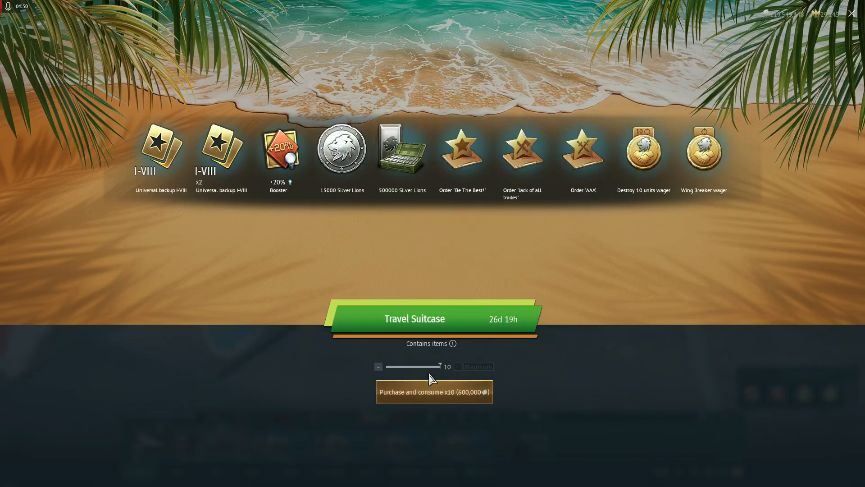
pyautogui.moveTo(457, 265)
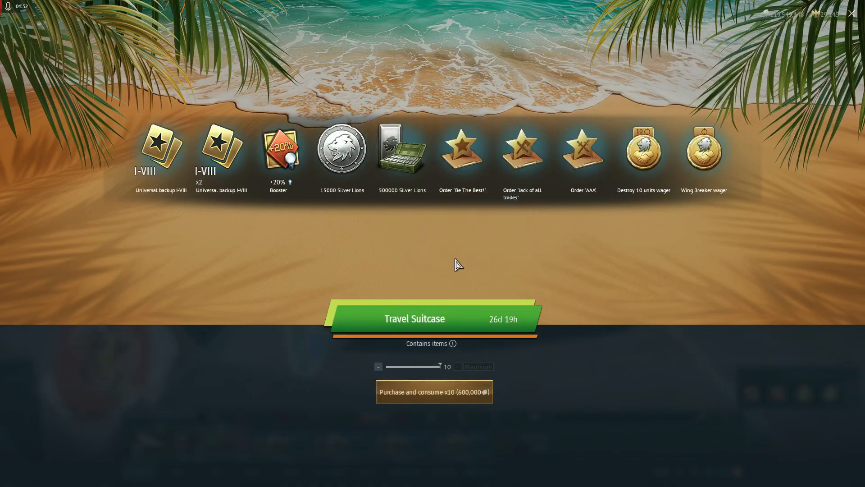
pyautogui.click(433, 391)
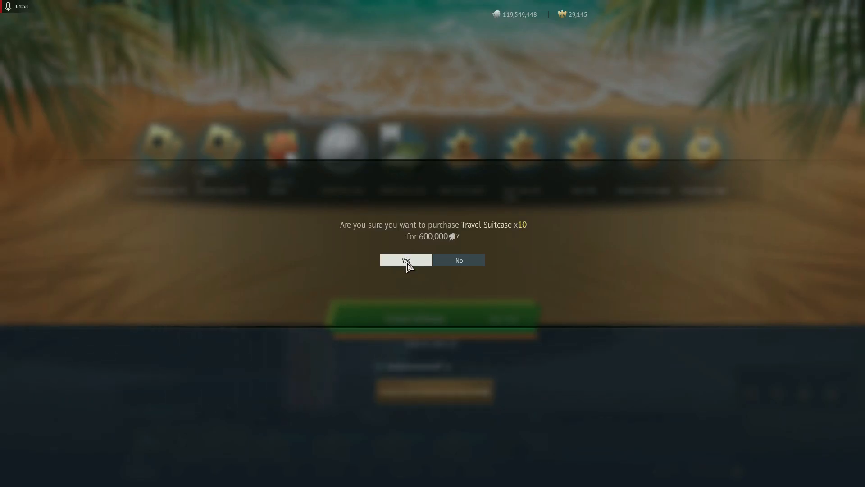
pyautogui.click(405, 260)
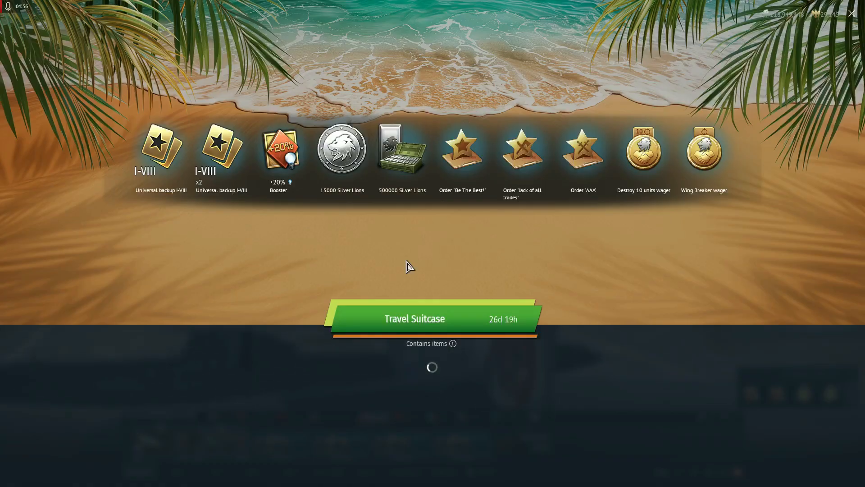
pyautogui.click(432, 319)
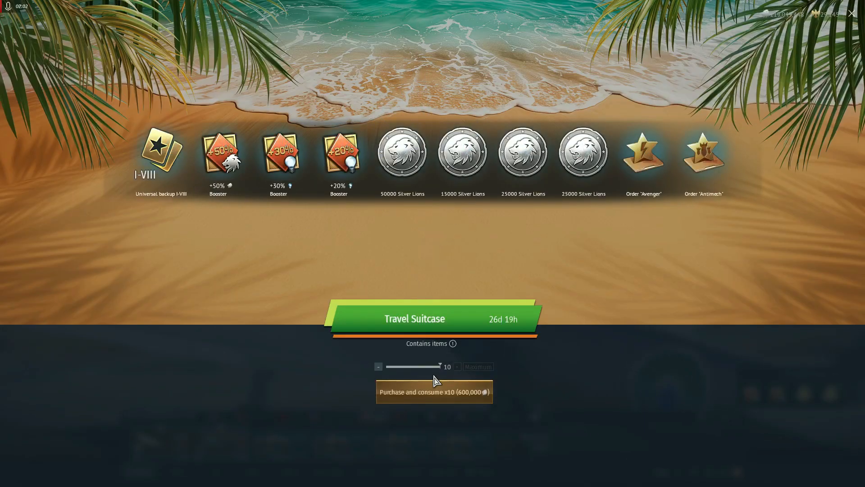
pyautogui.click(433, 391)
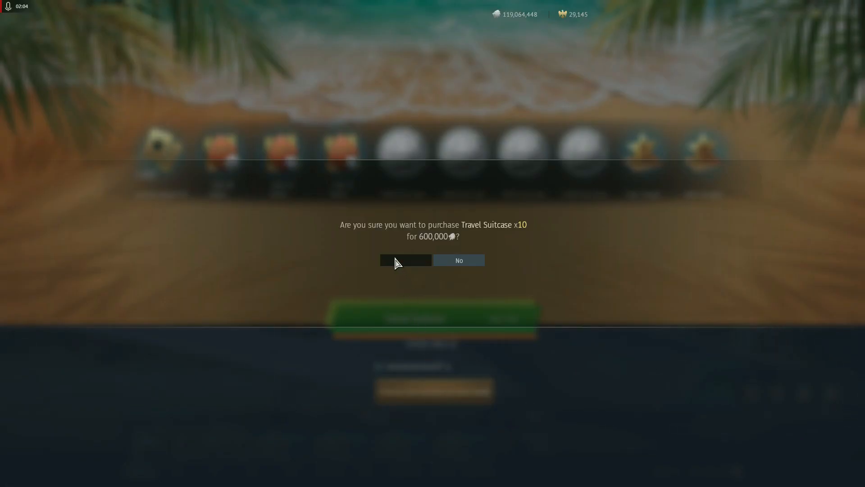
pyautogui.click(405, 260)
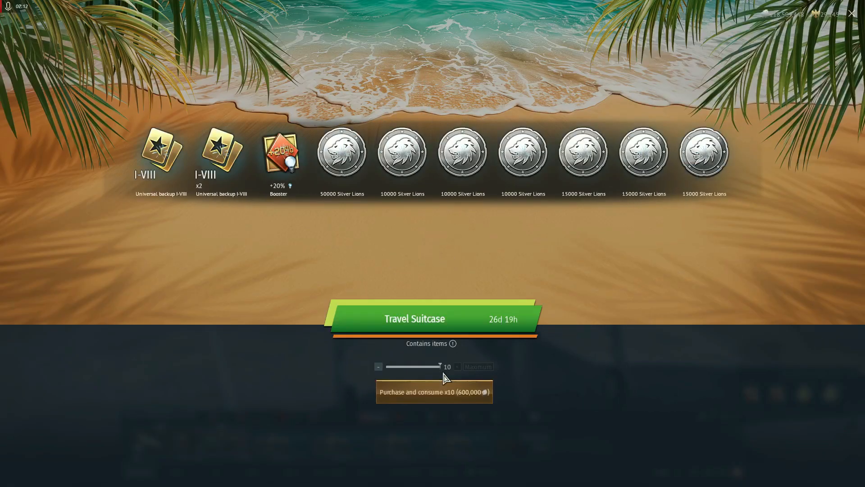
# Step: Buy three more ten-suitcase batches, the last yielding a Pz.Sp.Wg P204(f) KwK crate
pyautogui.click(433, 391)
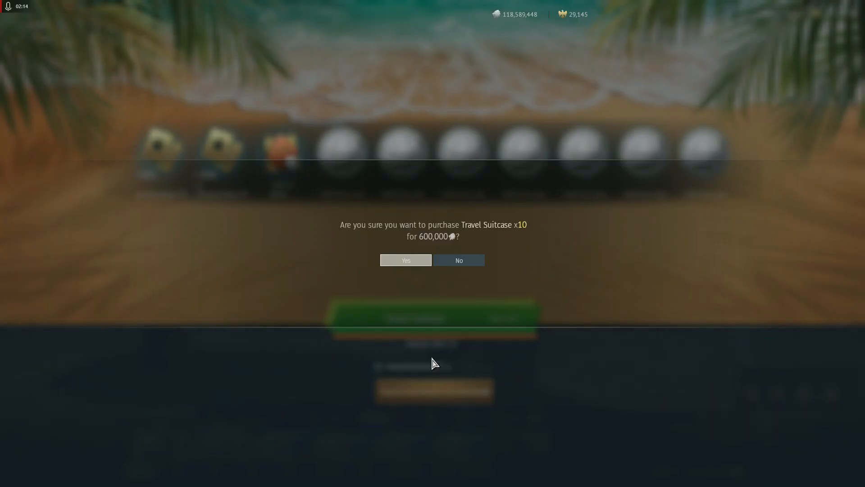
pyautogui.click(406, 260)
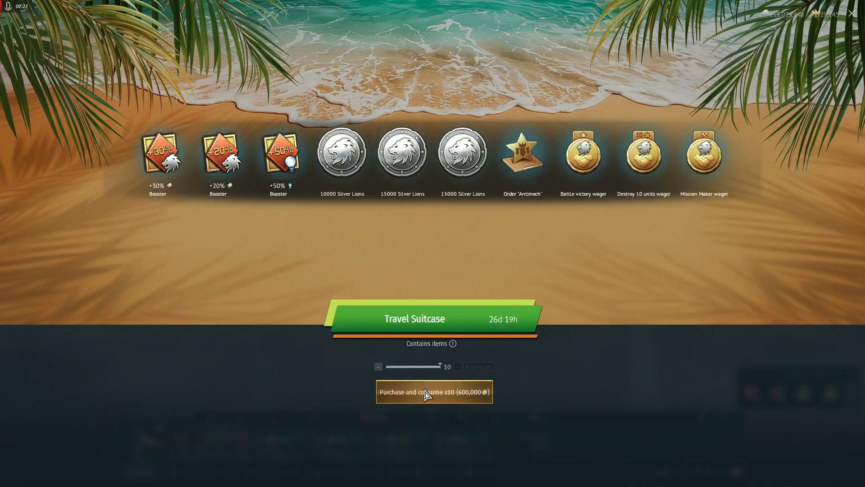
pyautogui.click(434, 391)
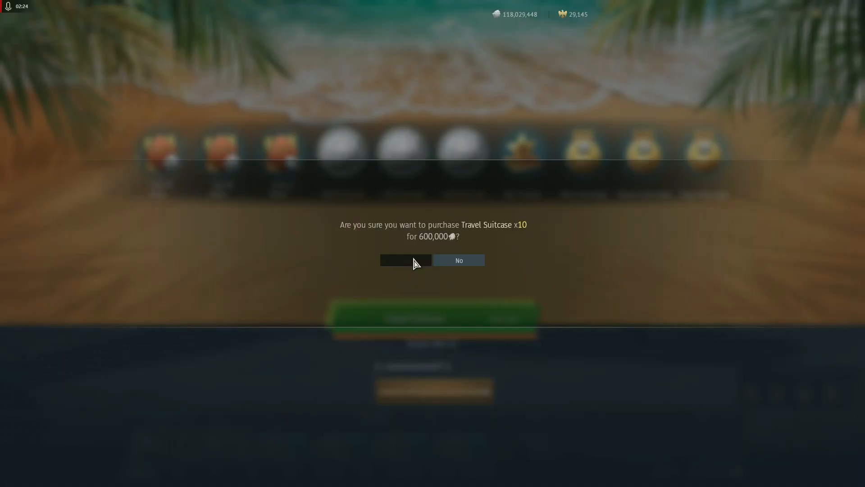
pyautogui.click(405, 261)
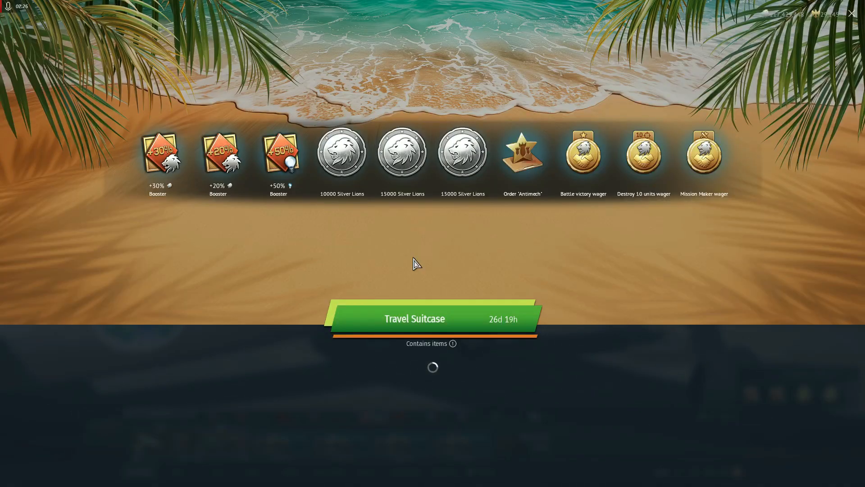
pyautogui.click(415, 318)
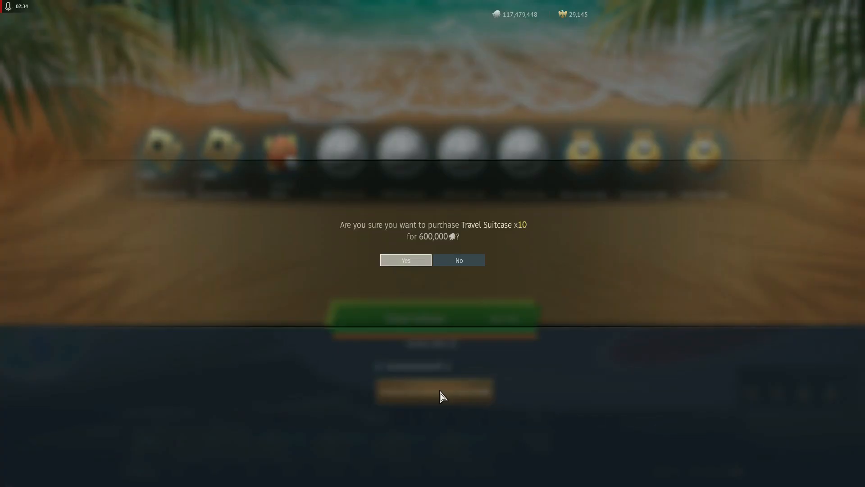
pyautogui.click(405, 260)
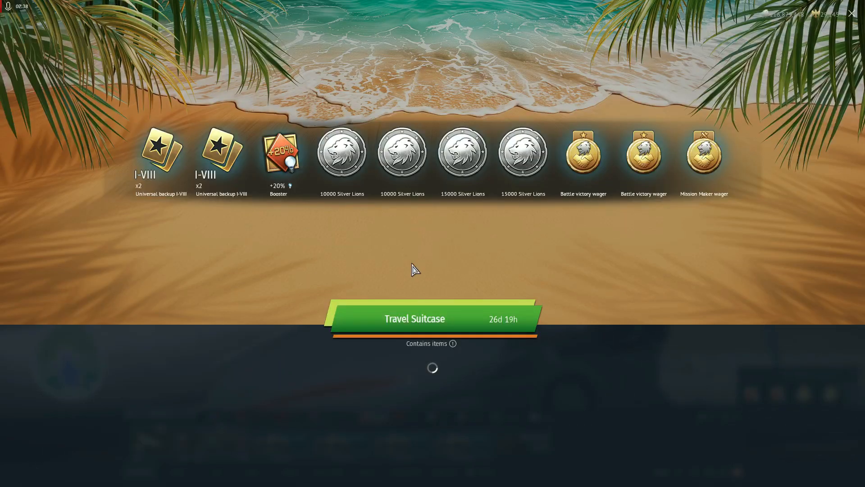
pyautogui.click(432, 319)
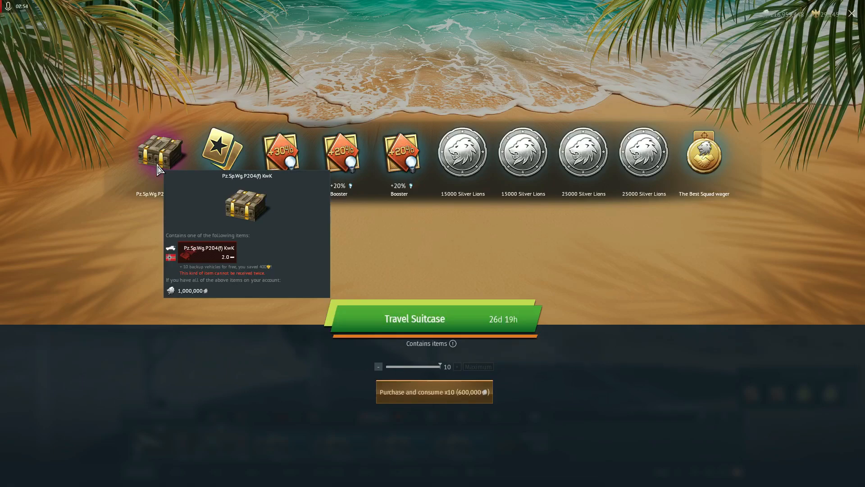
pyautogui.moveTo(371, 408)
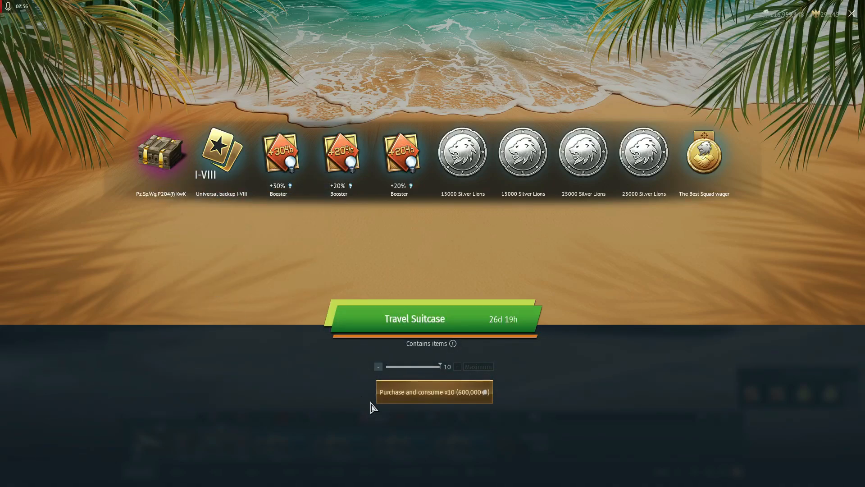
# Step: Buy another batch of ten Travel Suitcases and skip through its opening animation
pyautogui.click(433, 391)
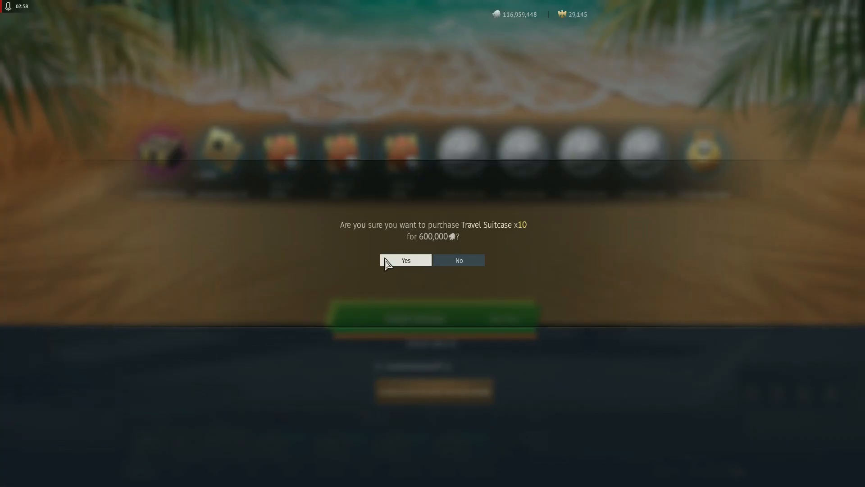
pyautogui.click(405, 260)
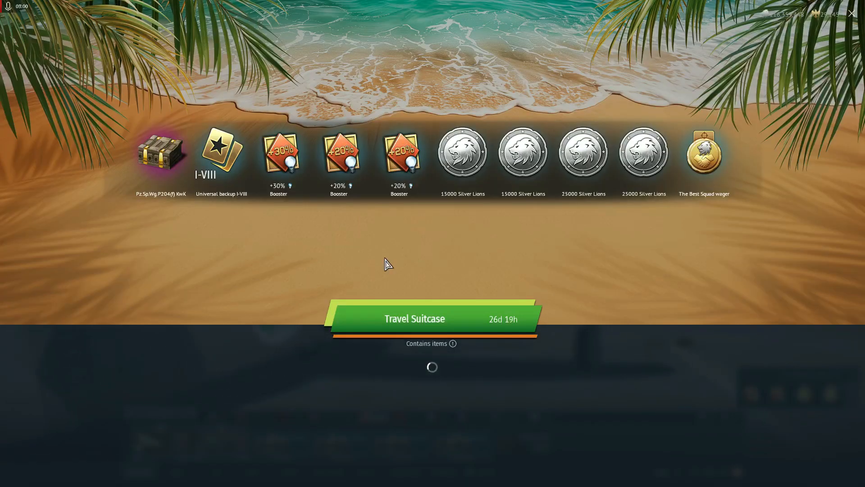
pyautogui.click(432, 319)
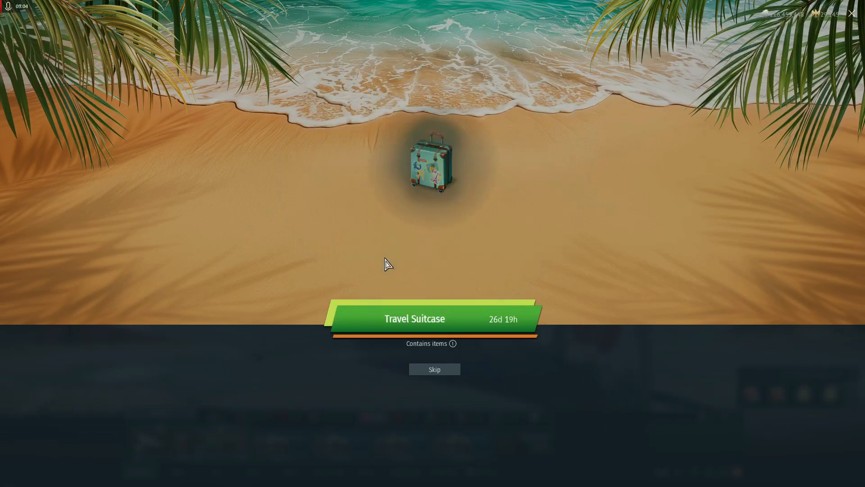
pyautogui.click(430, 160)
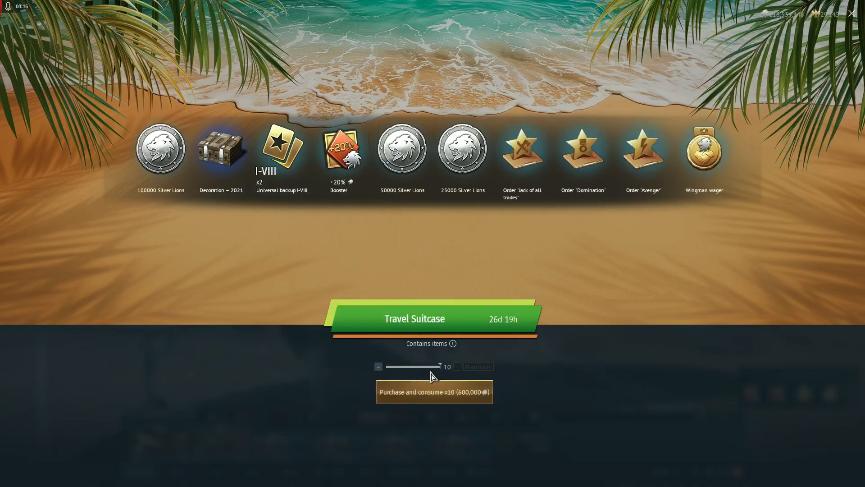
# Step: Buy one more batch, revealing universal backups, two boosters, Silver Lions and a 'Be The Best!' order
pyautogui.click(434, 391)
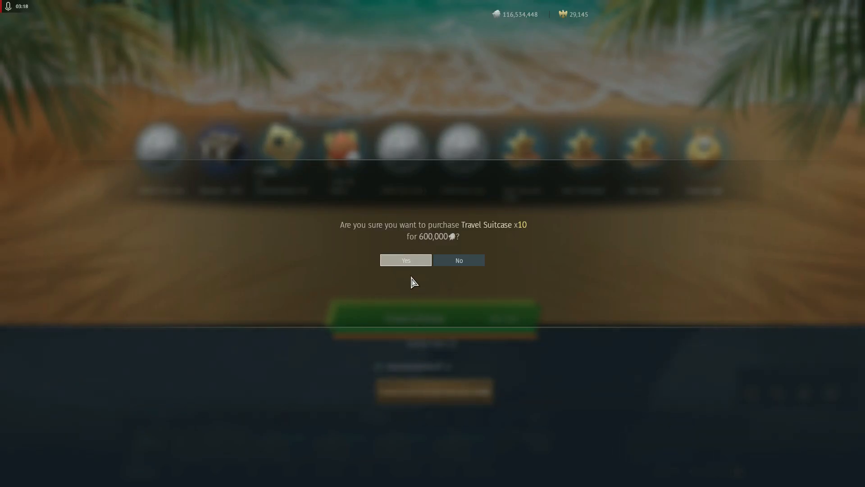
pyautogui.click(406, 260)
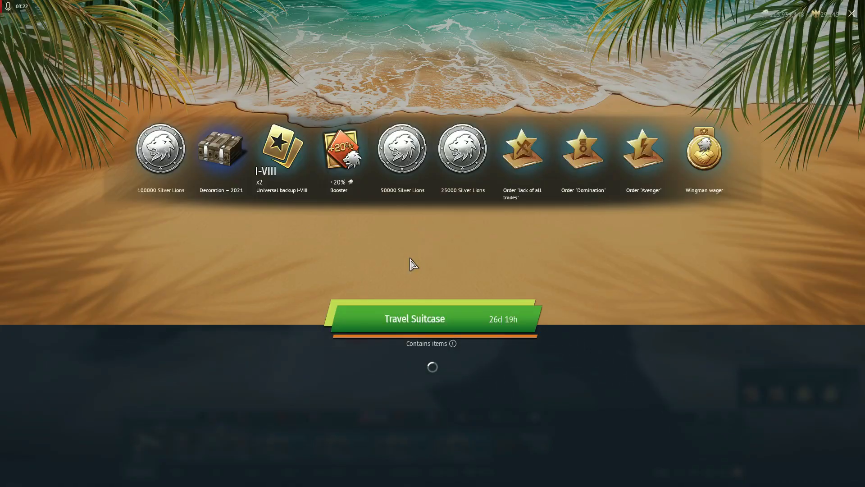
pyautogui.click(433, 319)
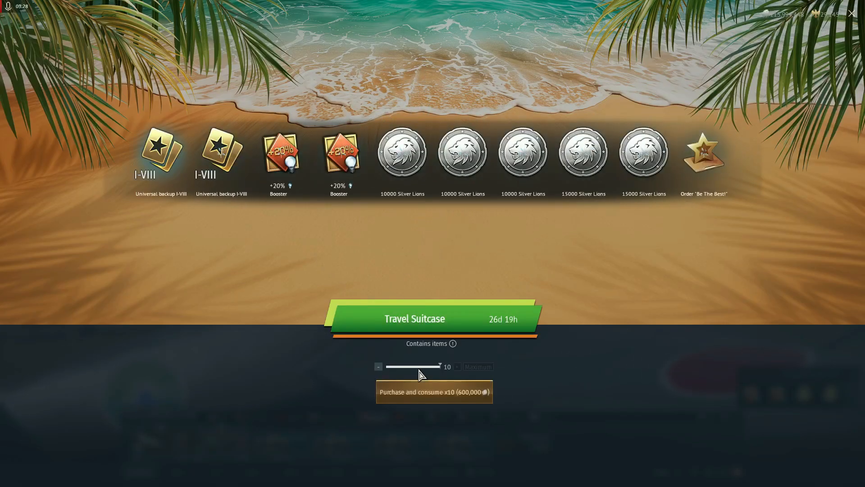
# Step: Buy and open another ten-suitcase batch for 600,000, skipping the animation
pyautogui.click(434, 391)
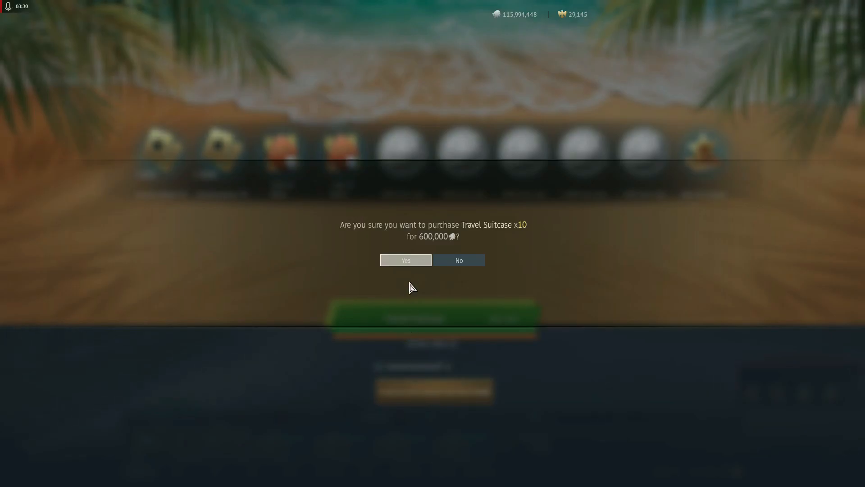
pyautogui.click(405, 260)
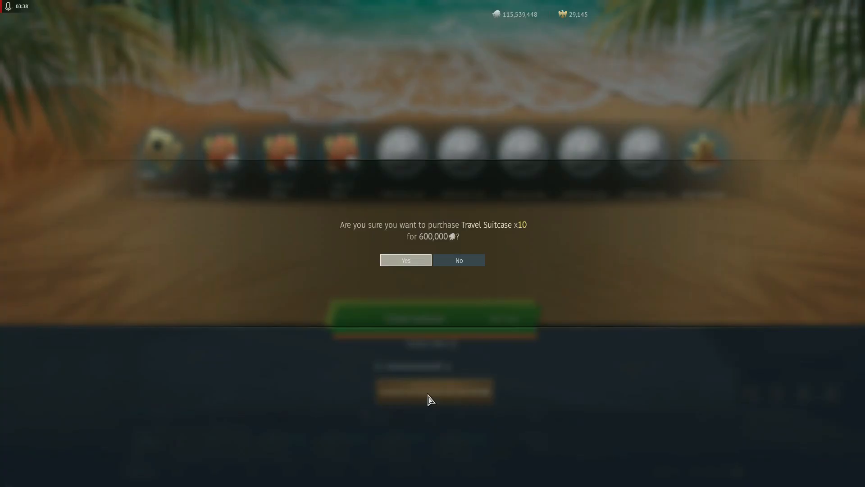
pyautogui.click(405, 260)
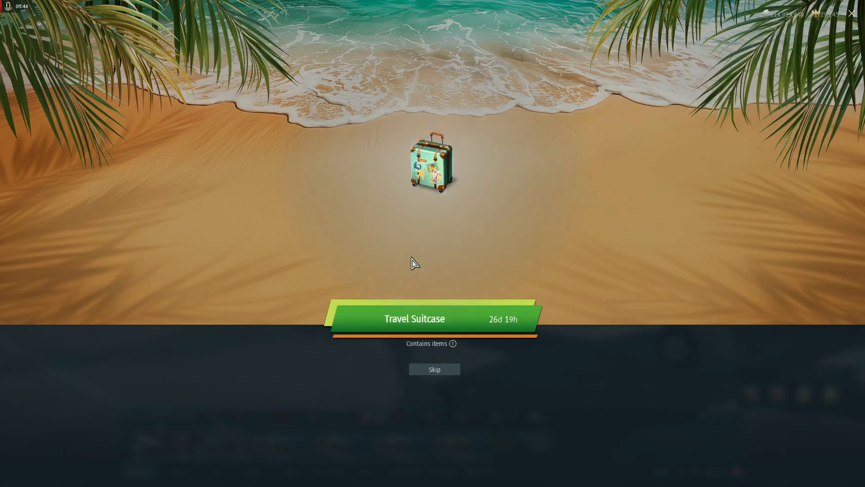
pyautogui.click(452, 344)
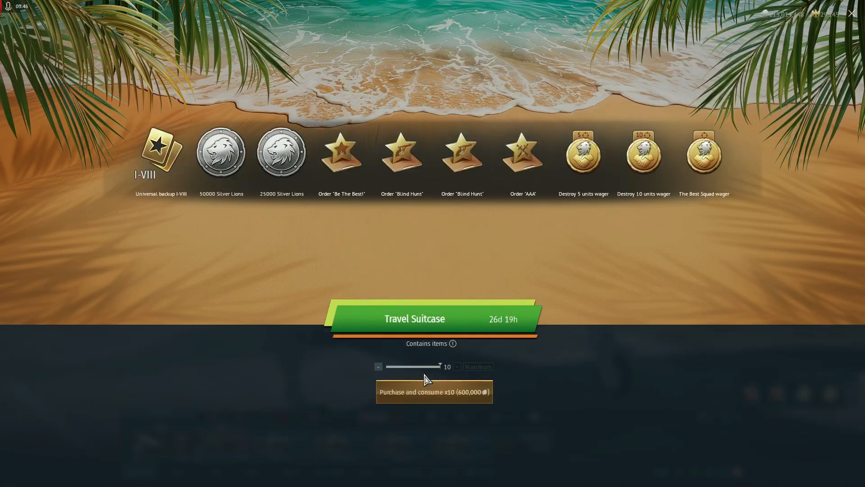
# Step: Open two more batches, the latest yielding a Decal – 2020 crate and a Wing Breaker wager
pyautogui.click(433, 391)
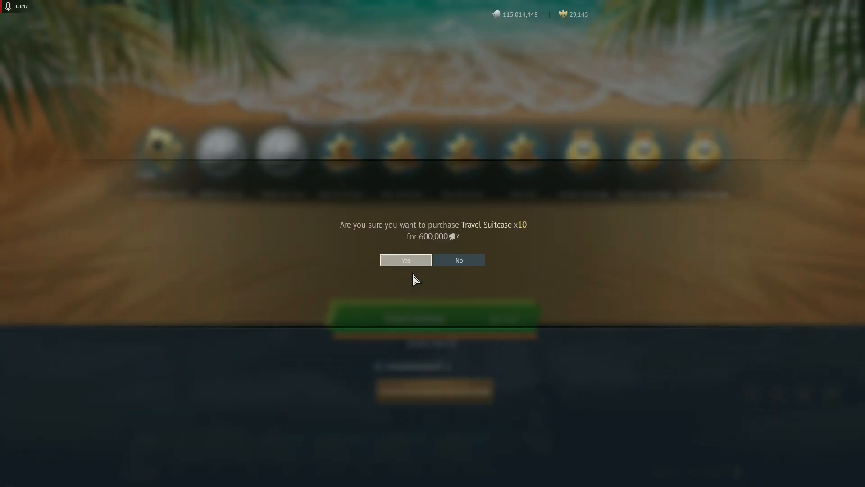
pyautogui.click(405, 261)
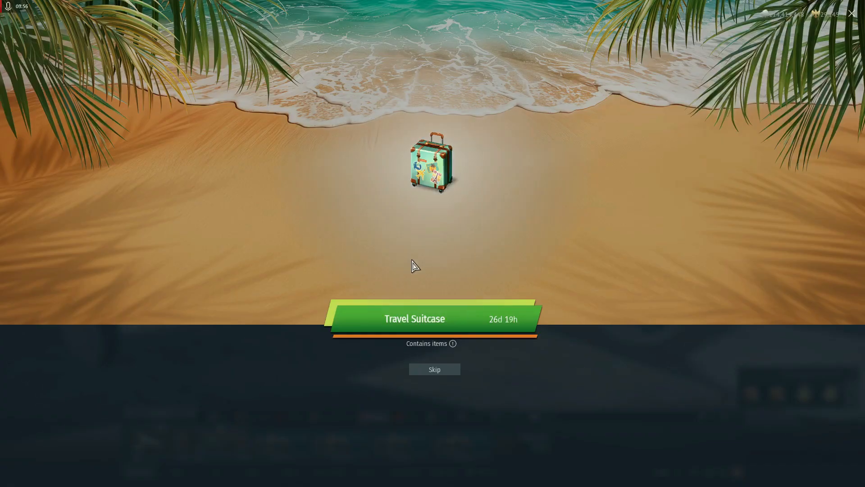
pyautogui.click(434, 368)
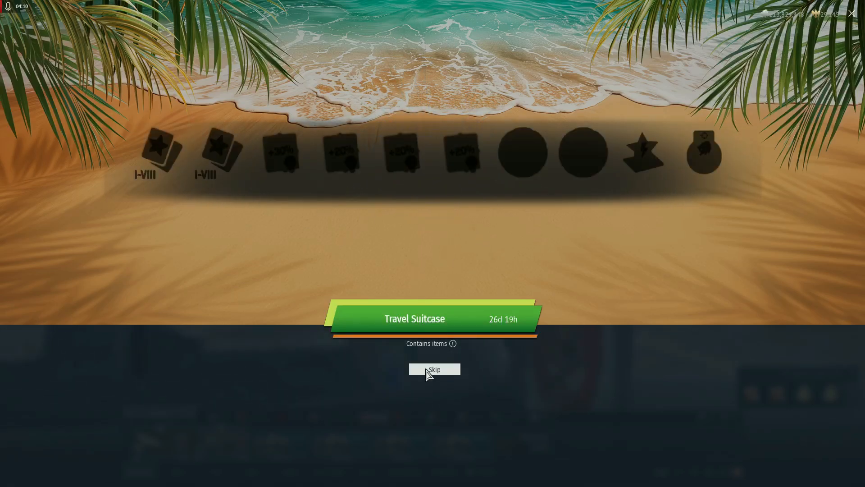
pyautogui.click(434, 369)
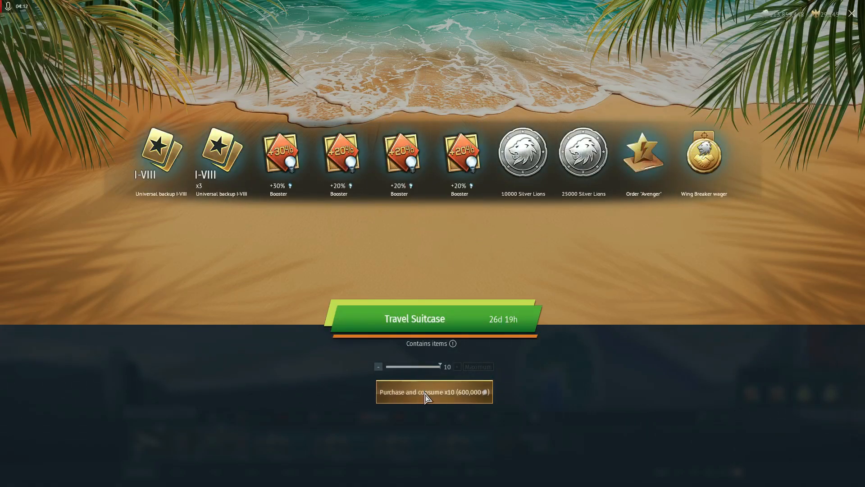
pyautogui.click(434, 392)
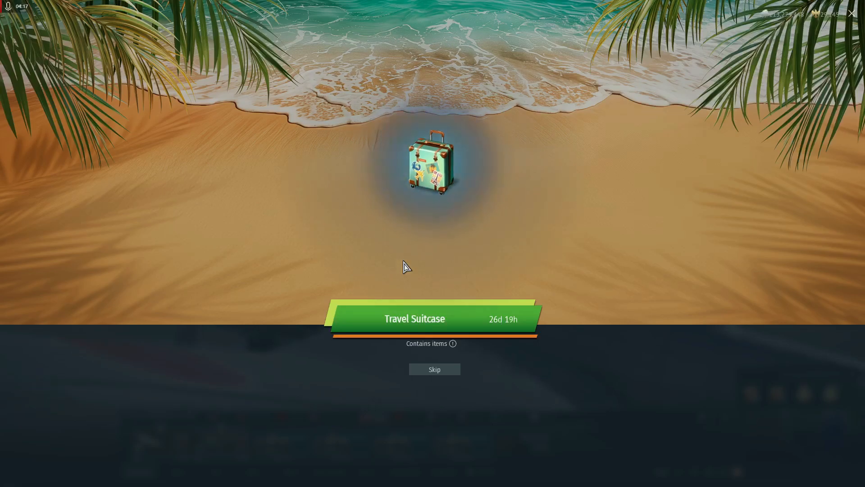
pyautogui.click(452, 343)
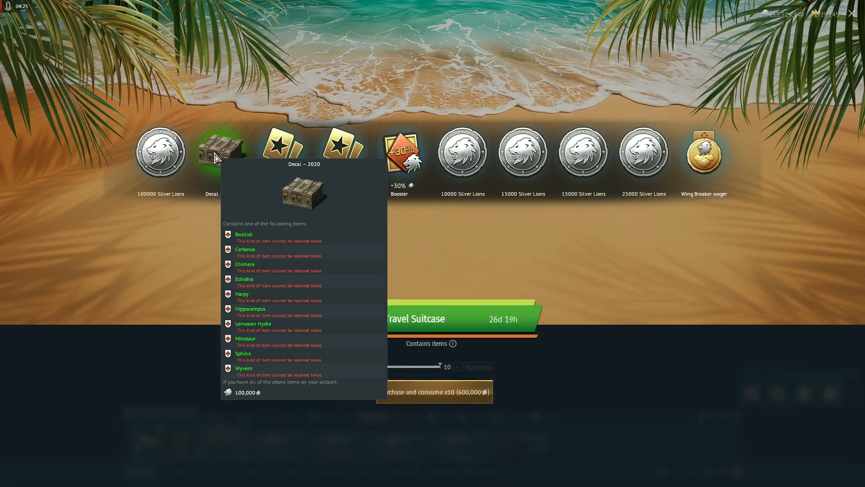
# Step: Buy and open two ten-suitcase batches, skipping to their rewards
pyautogui.click(434, 391)
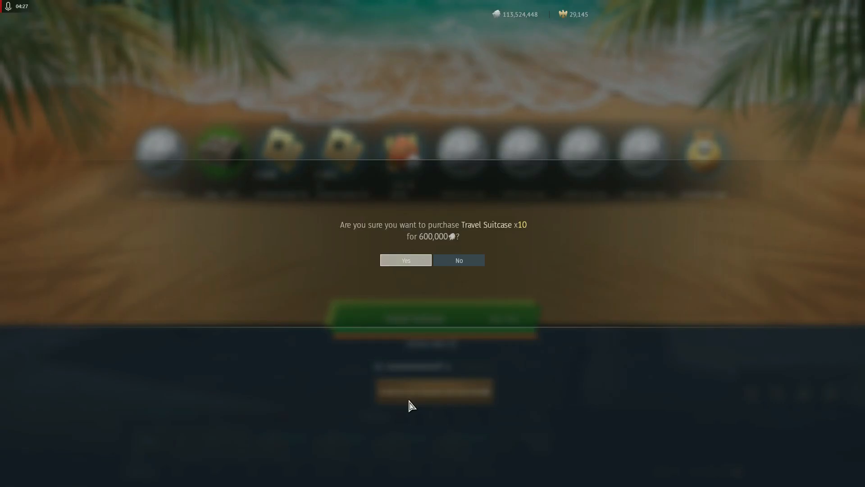
pyautogui.click(406, 260)
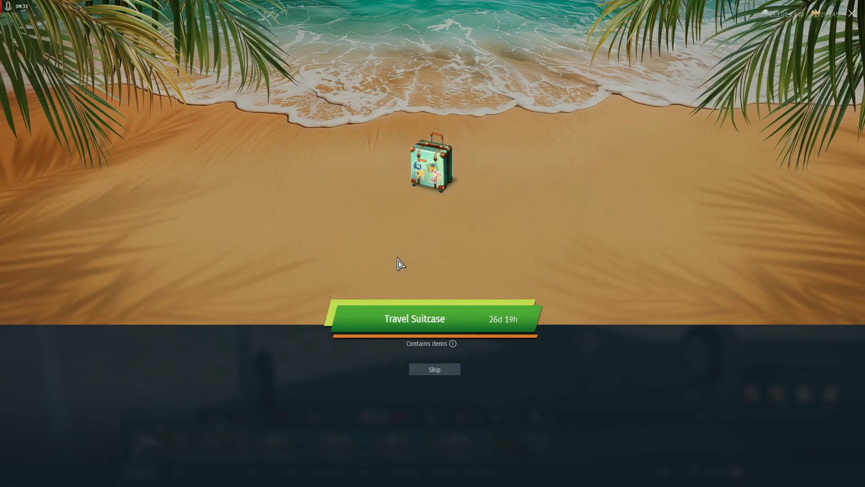
pyautogui.click(452, 344)
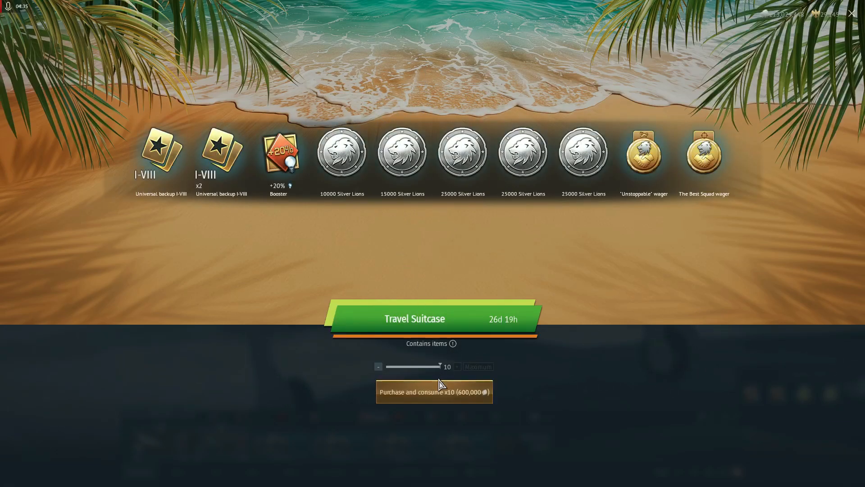
pyautogui.click(433, 391)
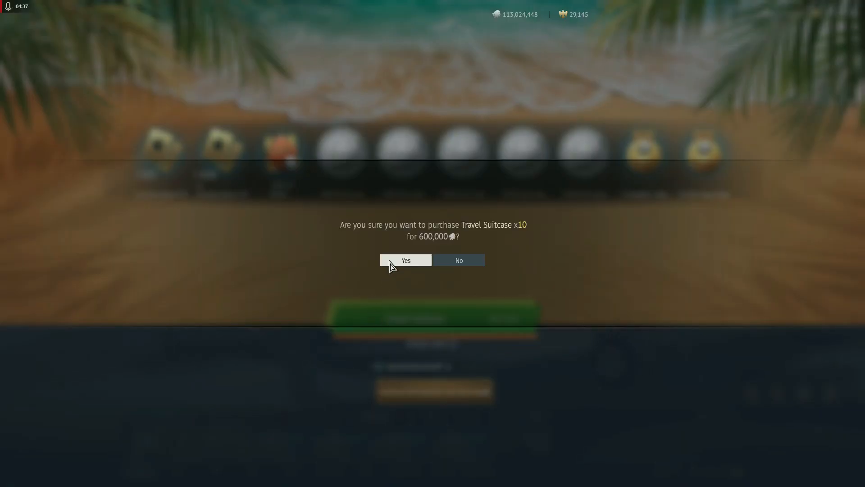
pyautogui.click(405, 260)
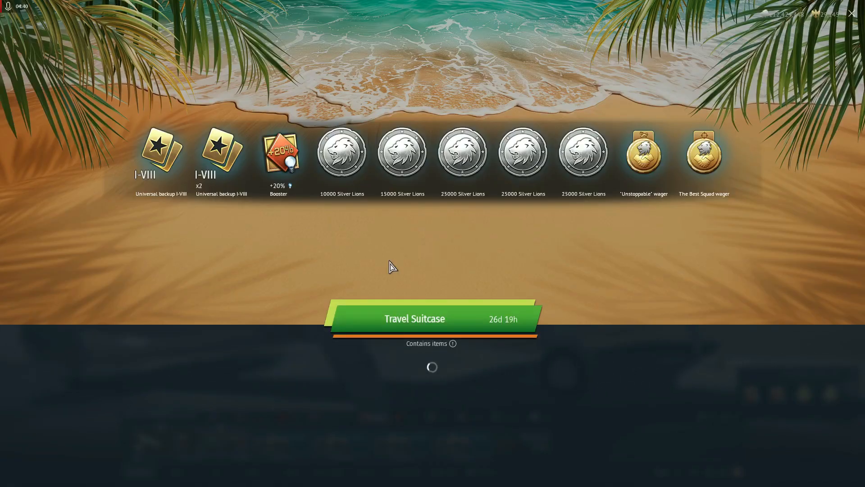
pyautogui.click(413, 318)
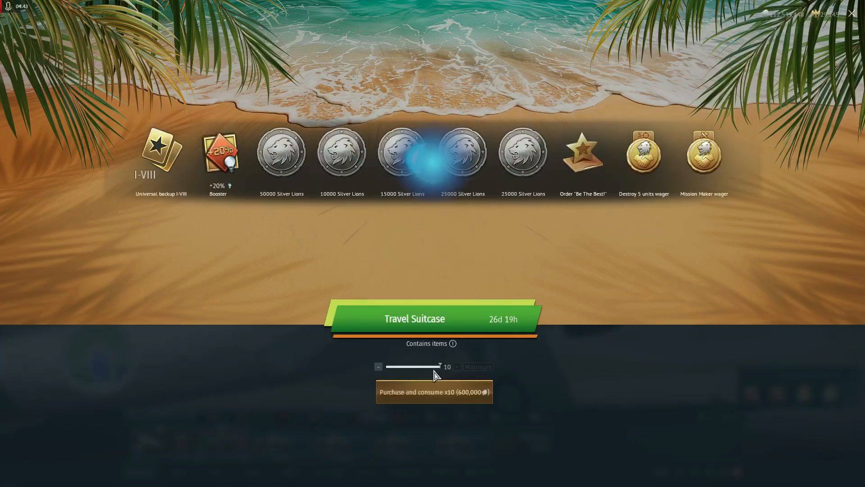
# Step: Purchase three more batches of ten suitcases at 600,000 each
pyautogui.click(434, 391)
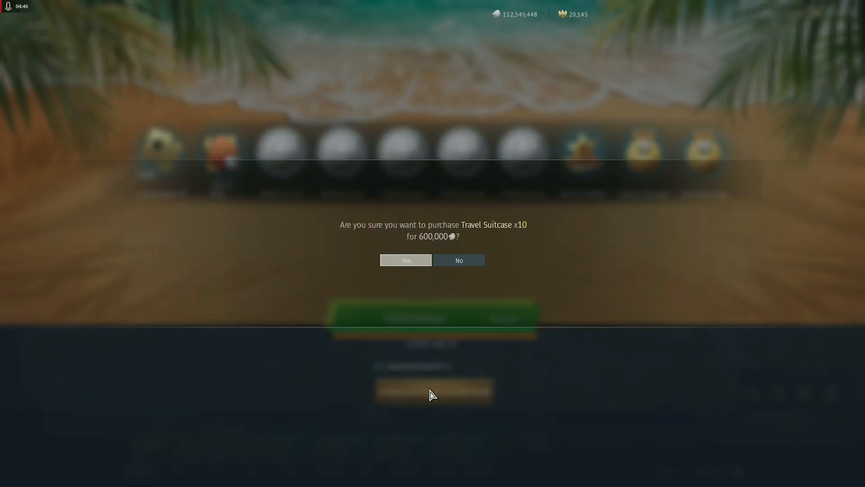
pyautogui.click(406, 260)
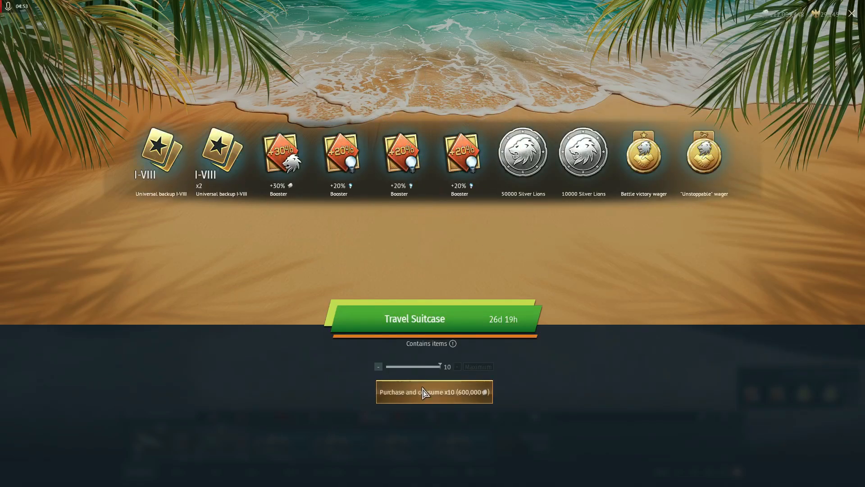
pyautogui.click(433, 391)
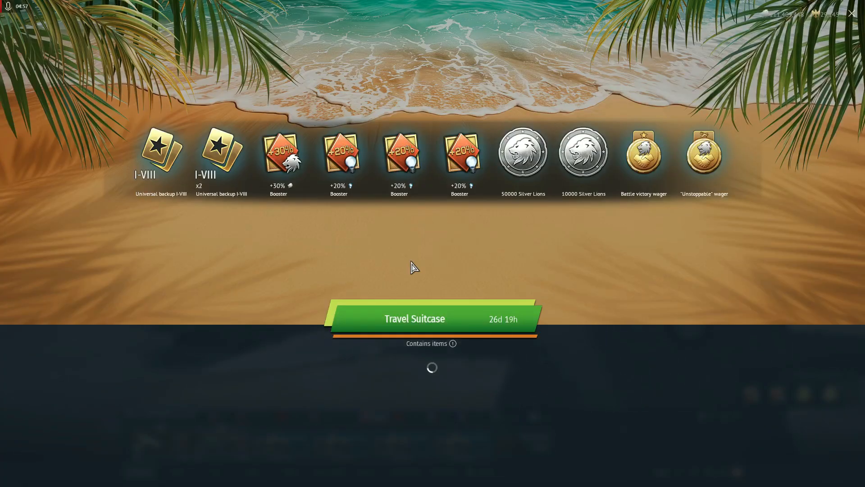
pyautogui.click(432, 319)
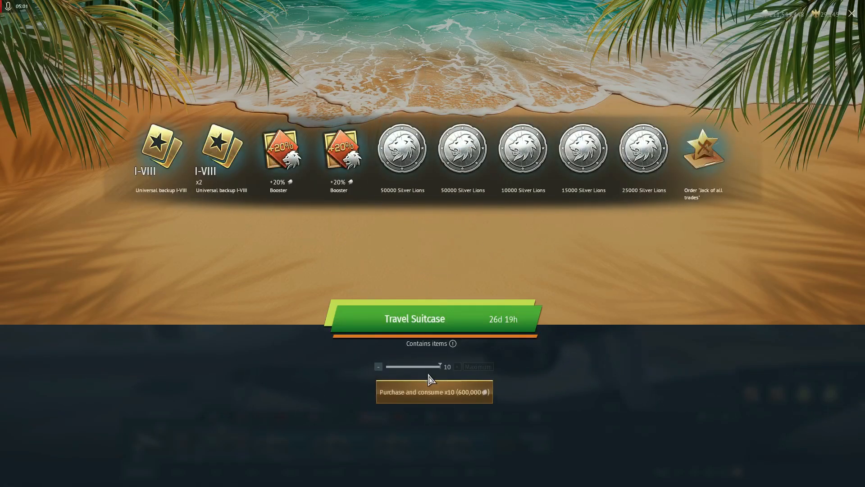
pyautogui.click(433, 391)
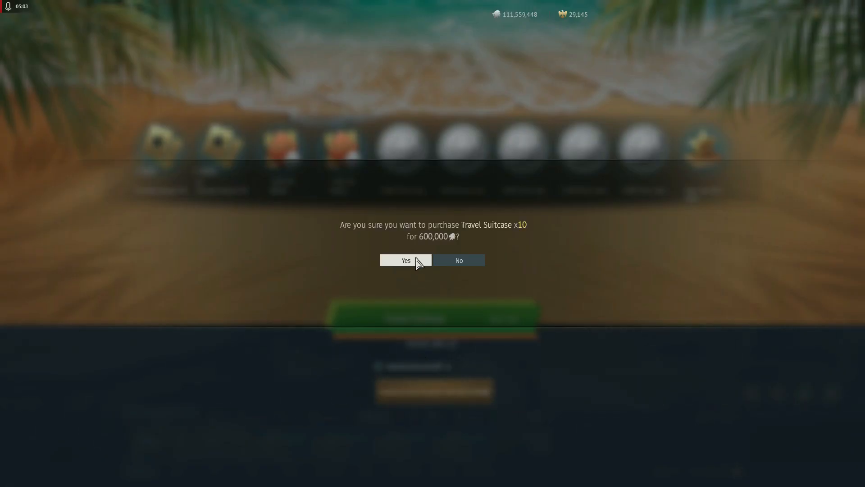
pyautogui.click(405, 260)
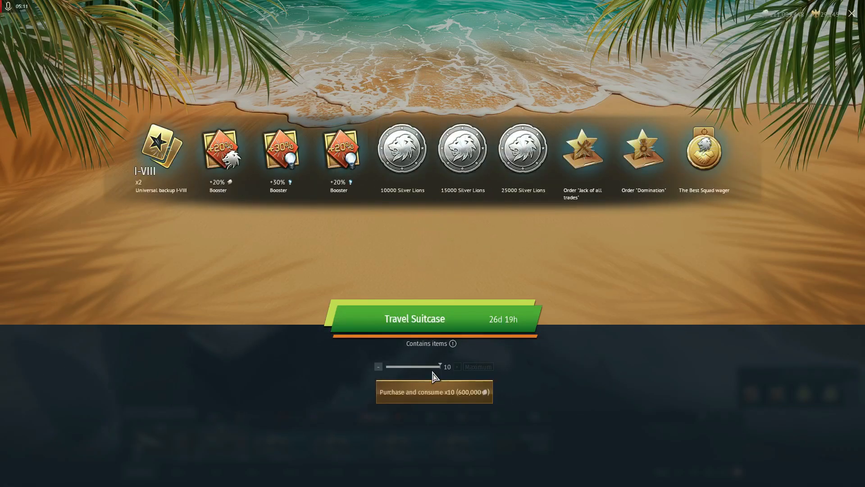
# Step: Open further batches, one yielding a Decoration – 2023 crate, boosters and Silver Lions
pyautogui.click(434, 392)
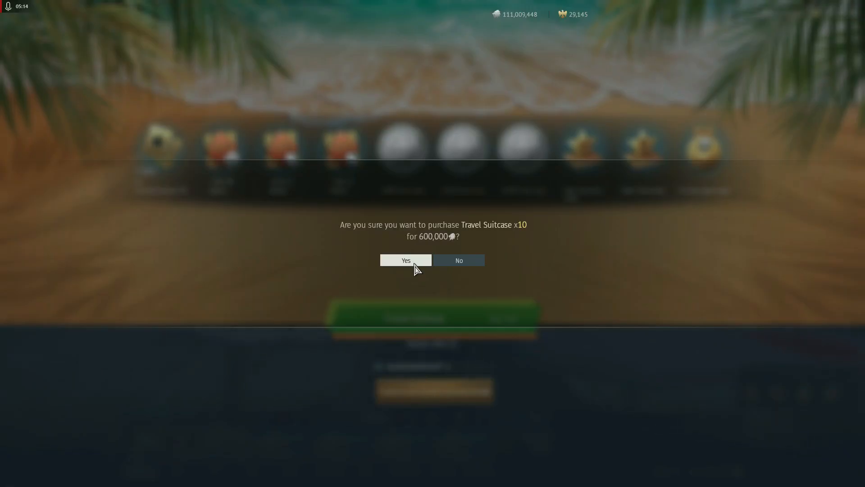
pyautogui.click(406, 260)
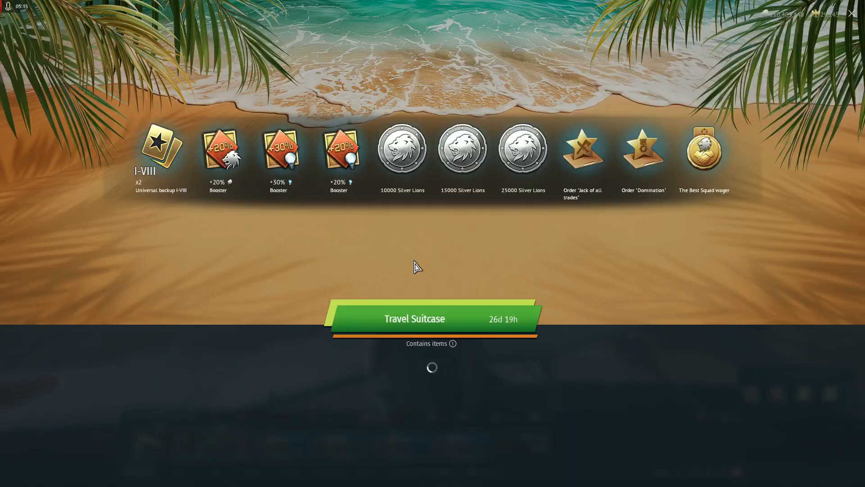
pyautogui.click(432, 318)
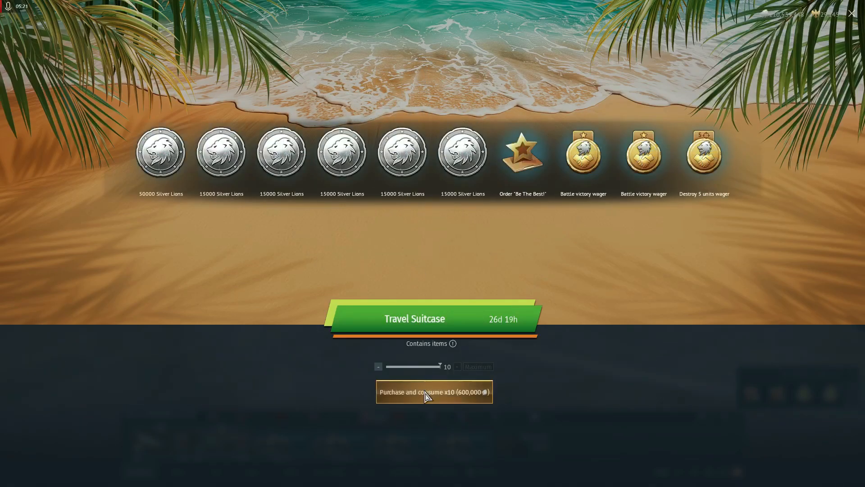
pyautogui.click(434, 392)
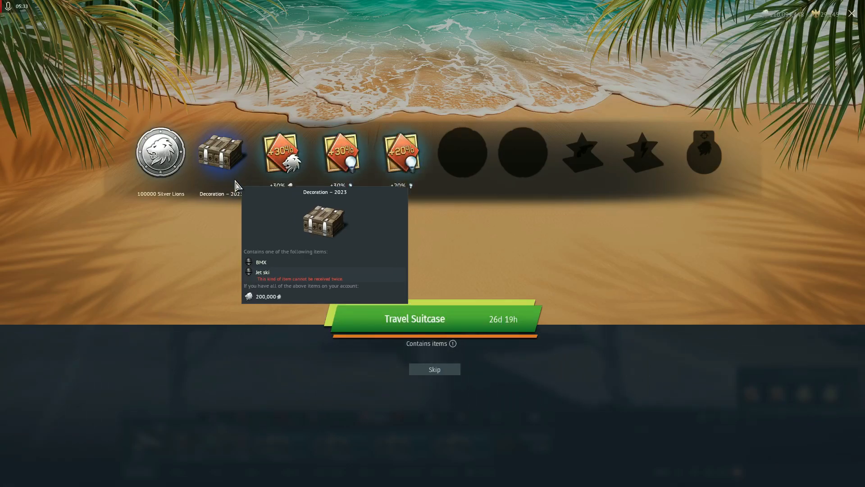
pyautogui.click(435, 368)
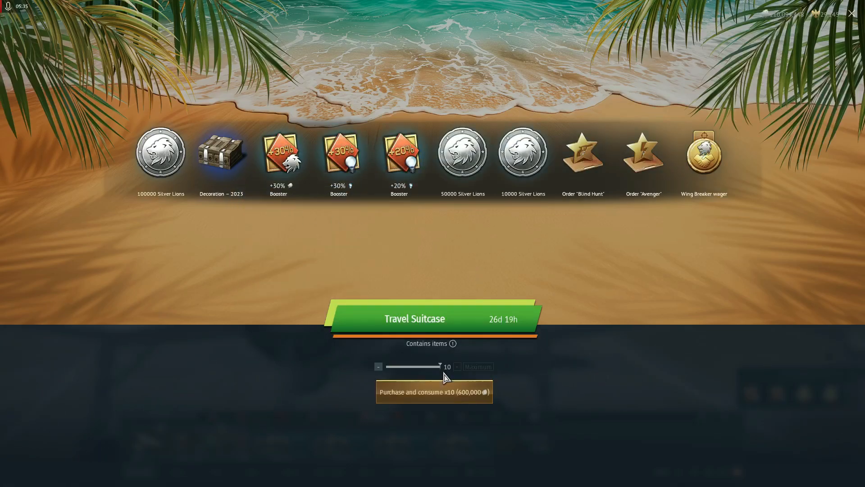
pyautogui.click(434, 392)
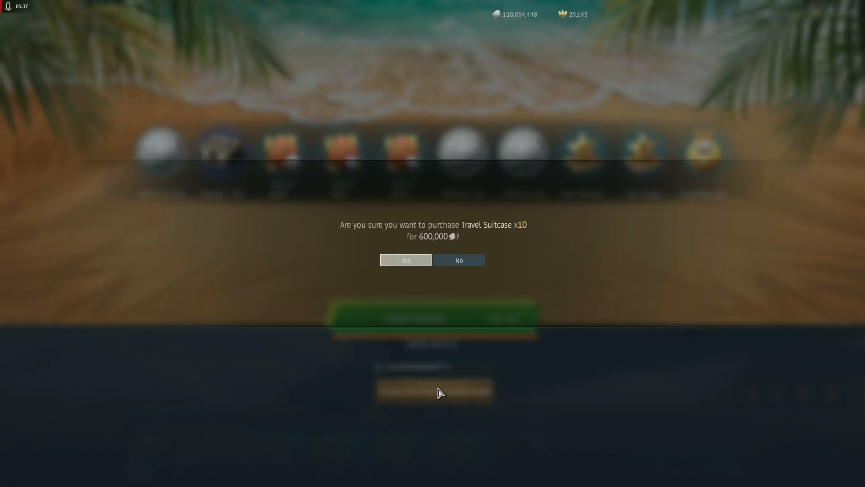
pyautogui.click(405, 260)
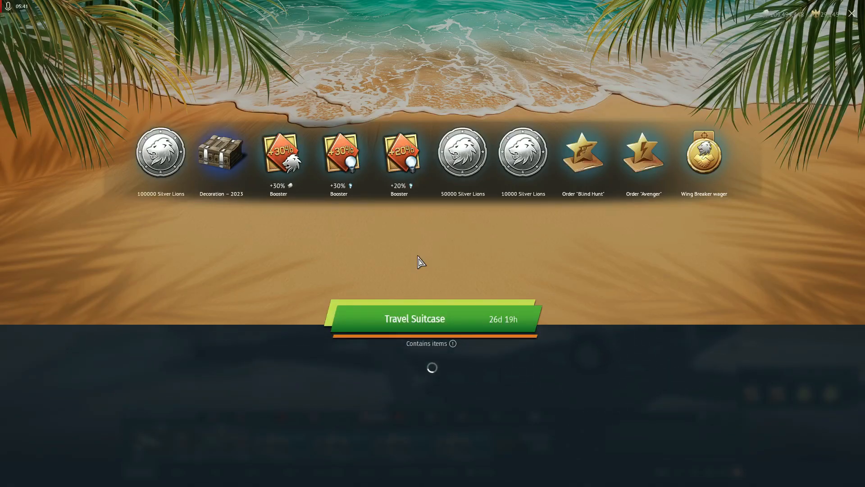
# Step: Confirm and skip through three ten-suitcase batches, winning 500000 Silver Lions and a Profile icon – 2023
pyautogui.click(432, 318)
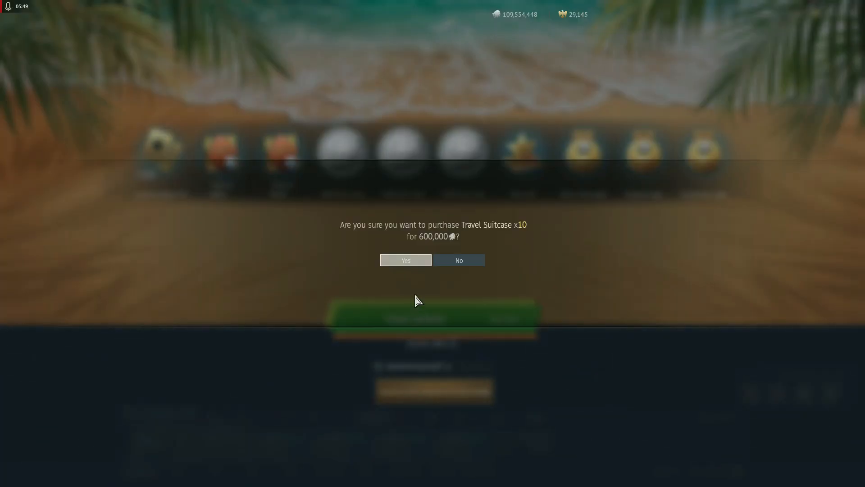
pyautogui.click(405, 260)
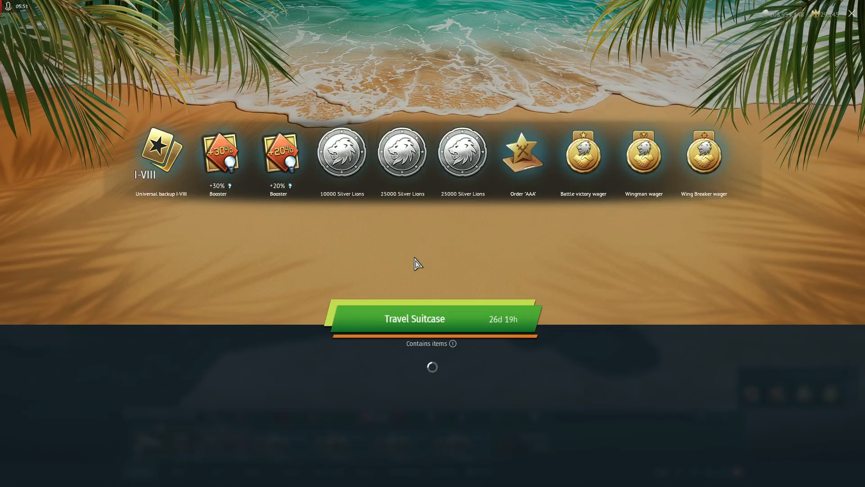
pyautogui.click(413, 319)
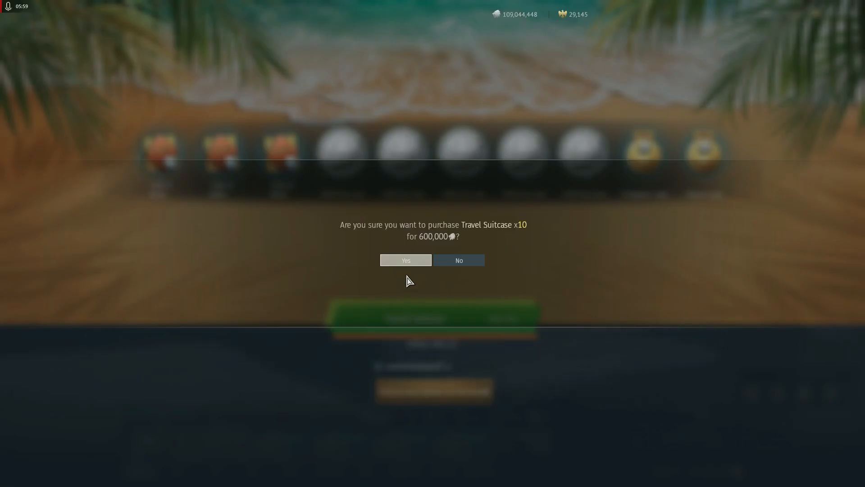
pyautogui.click(405, 260)
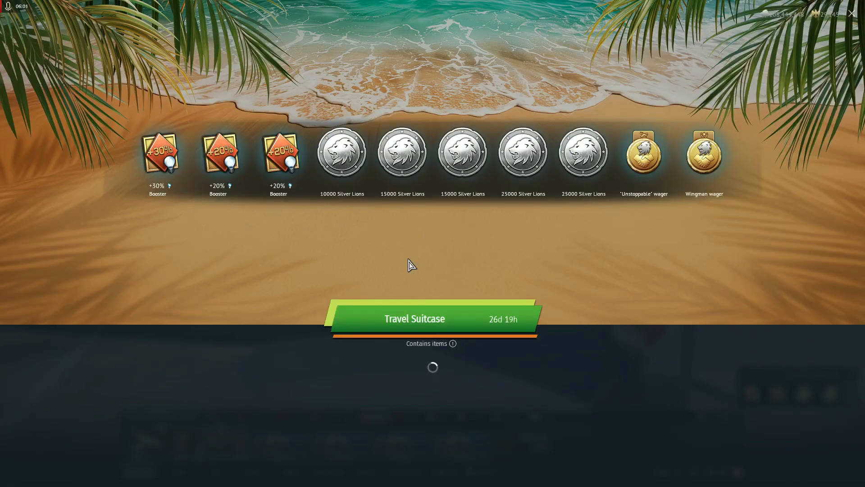
pyautogui.click(432, 318)
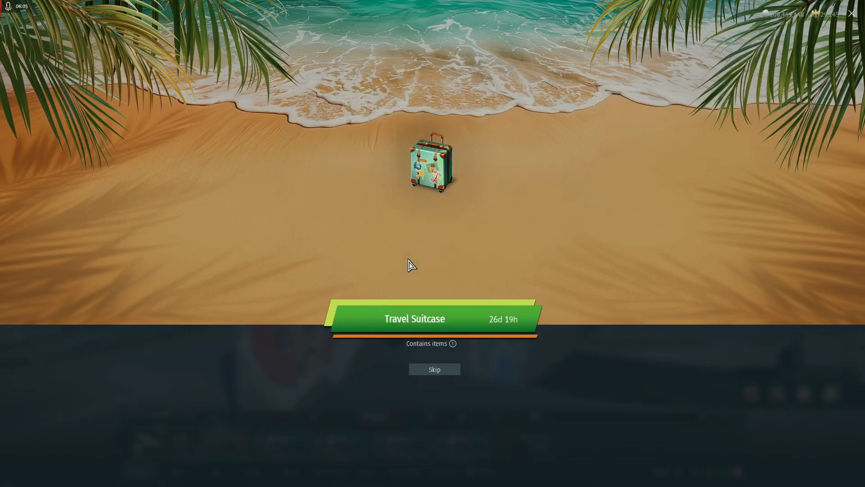
pyautogui.click(432, 166)
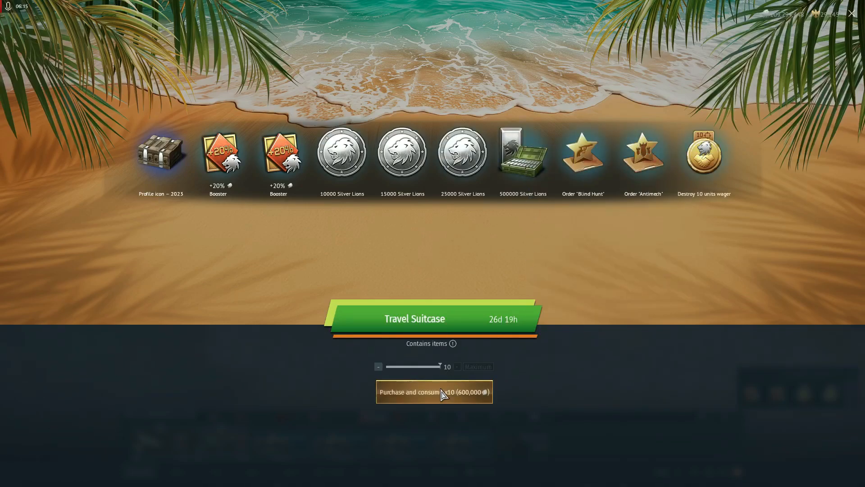
# Step: Buy two more batches, revealing backups, a booster, Silver Lions and an 'Unstoppable' wager
pyautogui.click(434, 392)
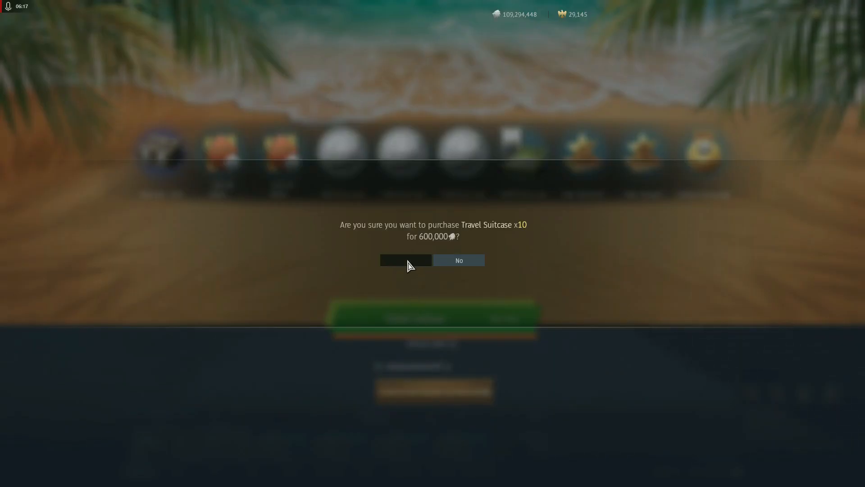
pyautogui.click(406, 260)
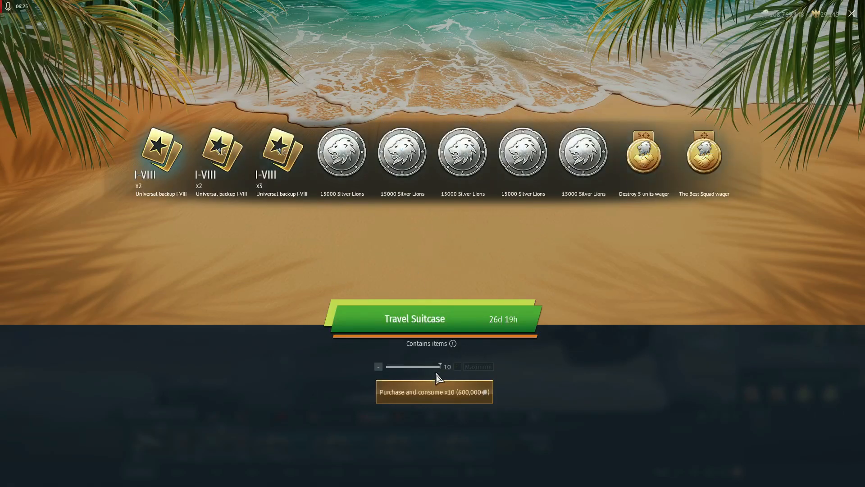
pyautogui.moveTo(439, 404)
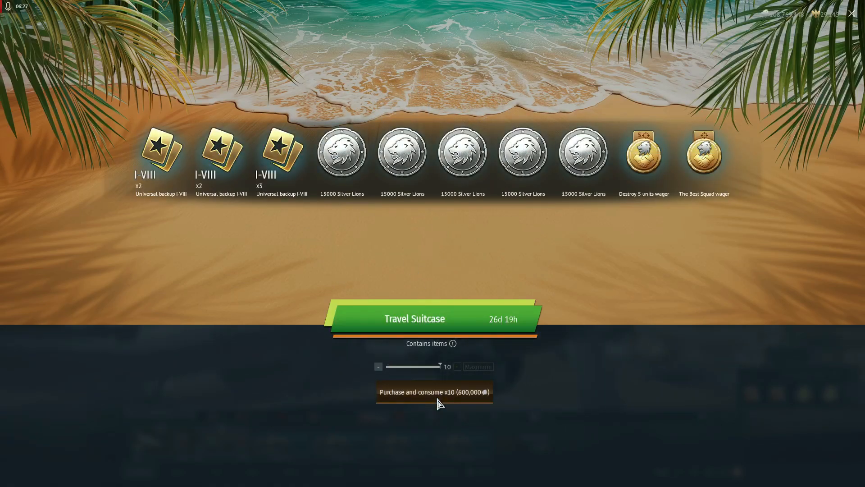
pyautogui.click(433, 392)
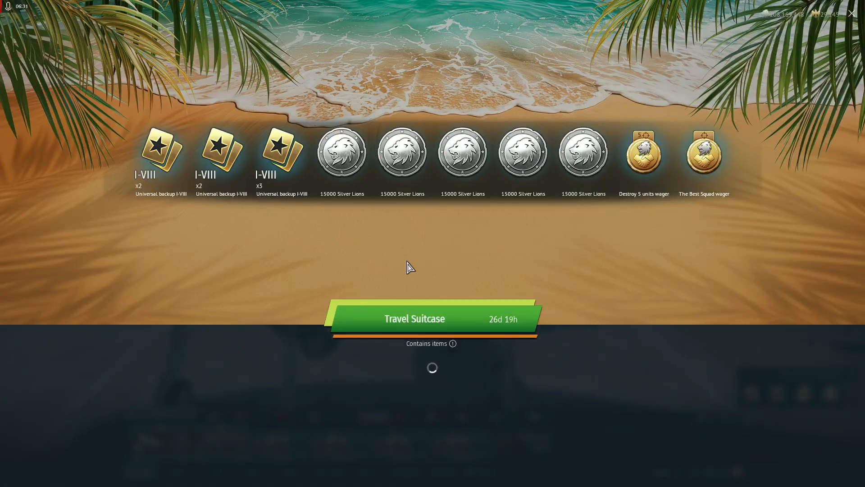
pyautogui.click(432, 319)
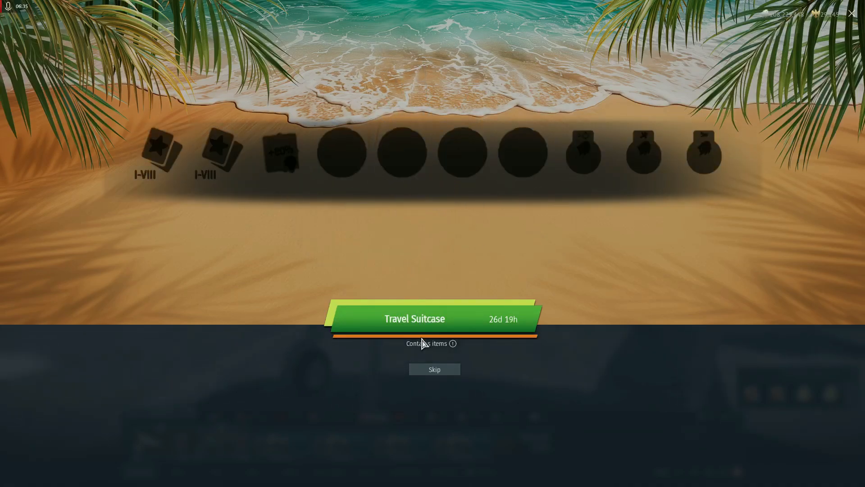
pyautogui.click(435, 369)
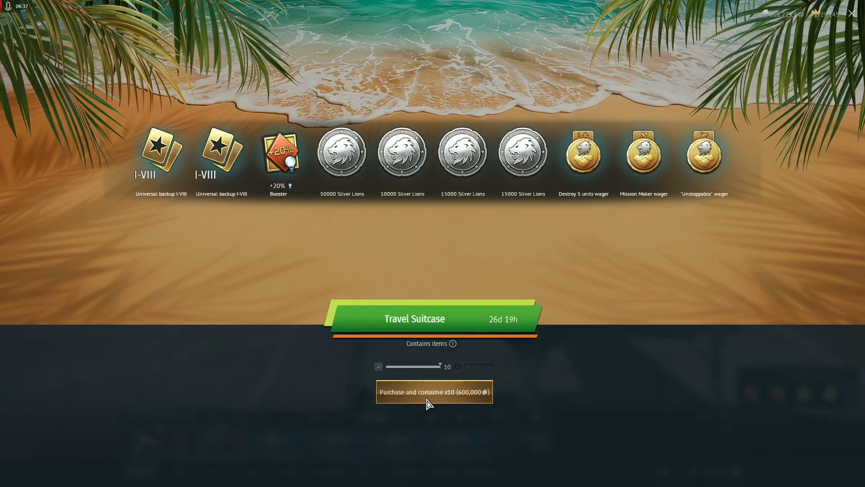
# Step: Buy another ten-suitcase batch for 600,000 and skip its opening animation
pyautogui.click(434, 392)
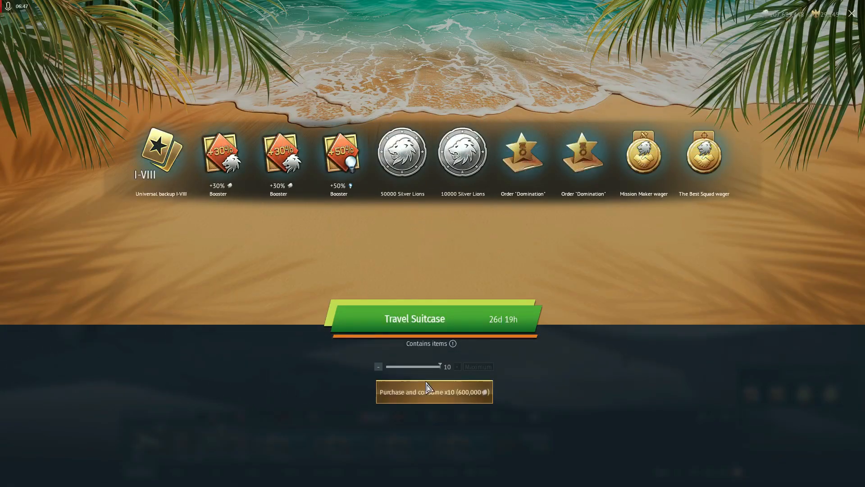
pyautogui.click(433, 392)
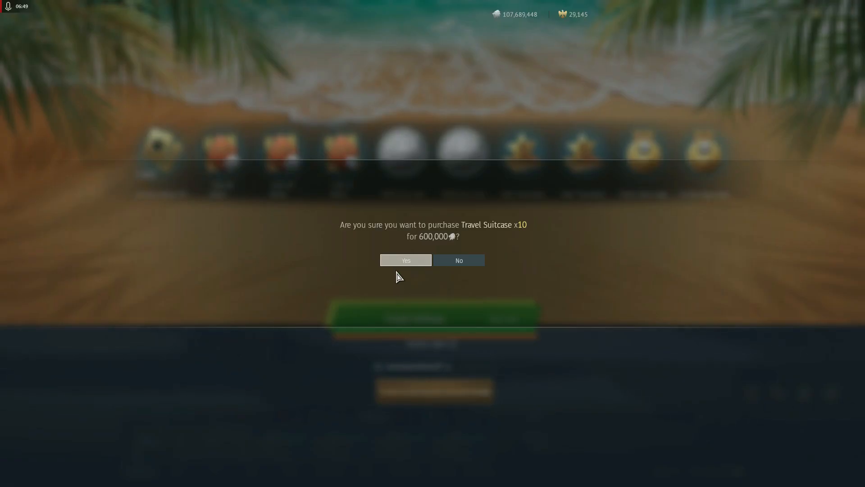
pyautogui.click(405, 261)
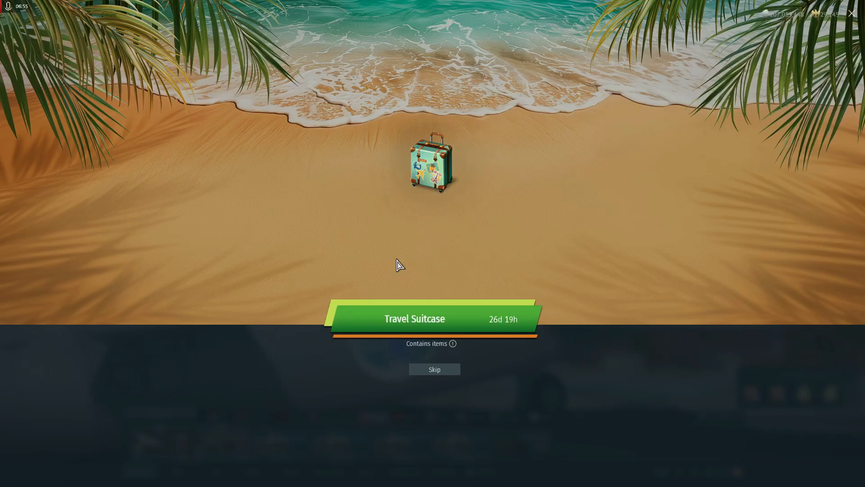
pyautogui.click(432, 163)
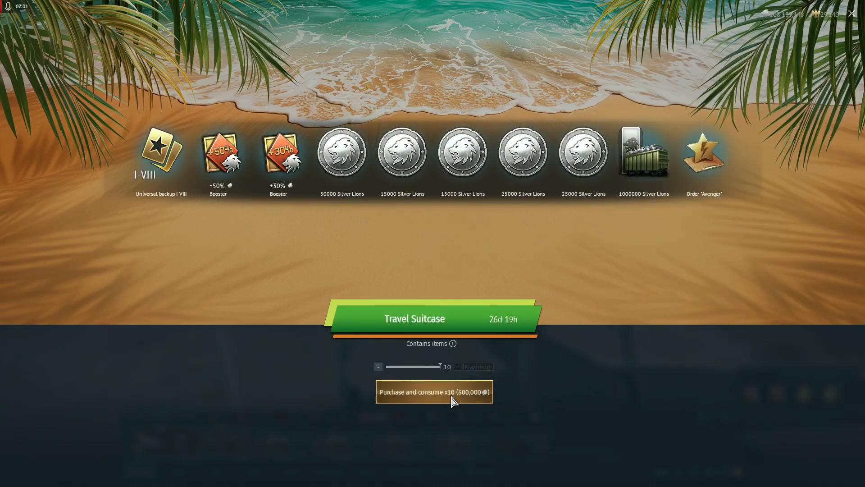
# Step: Open more batches, one yielding a Decal – 2023, backups, boosters and Silver Lions
pyautogui.click(434, 392)
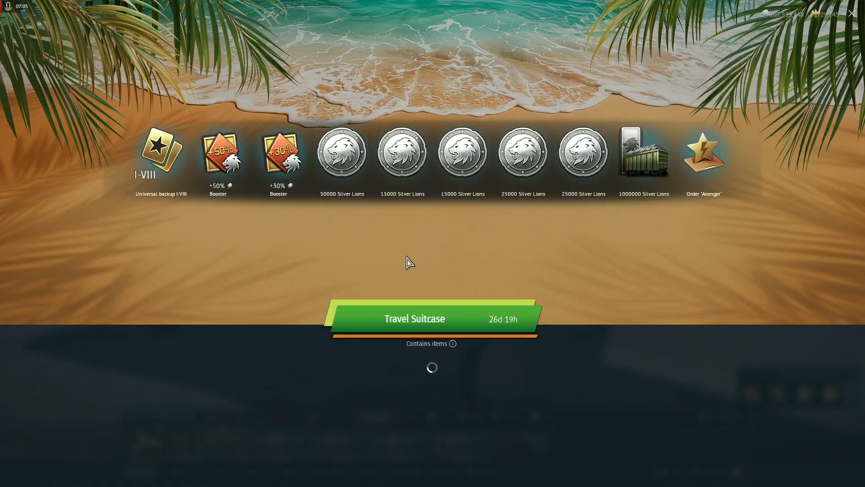
pyautogui.click(432, 318)
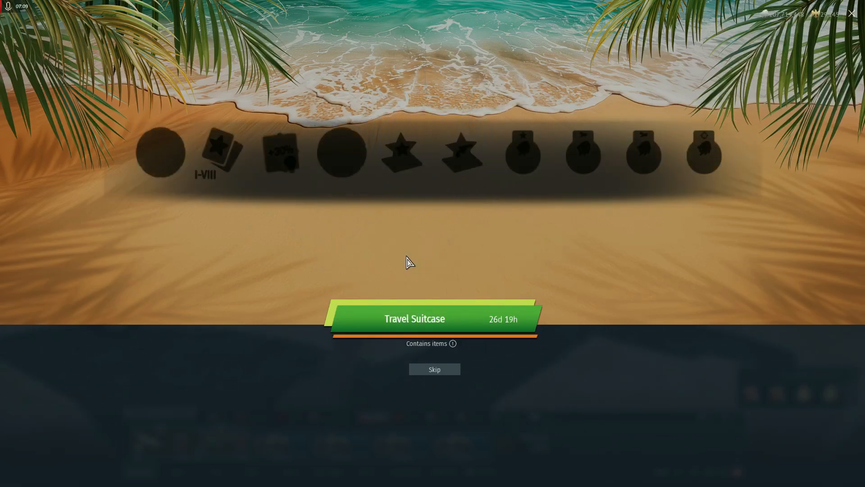
pyautogui.click(434, 369)
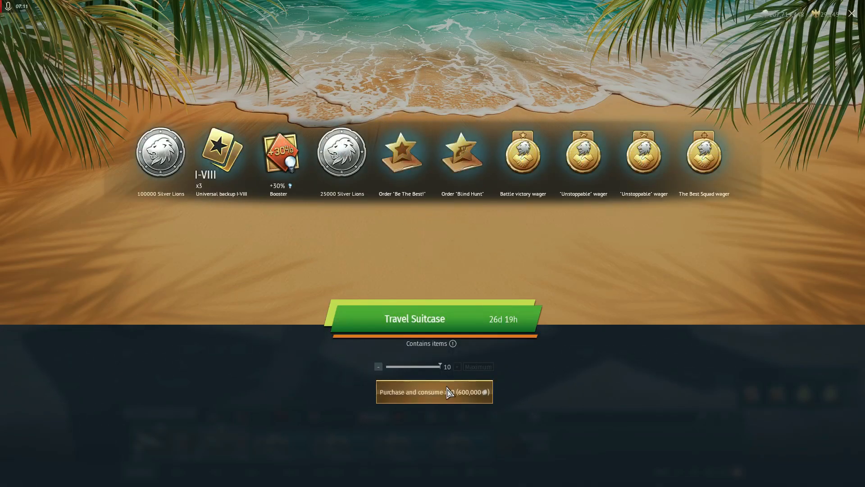
pyautogui.click(435, 391)
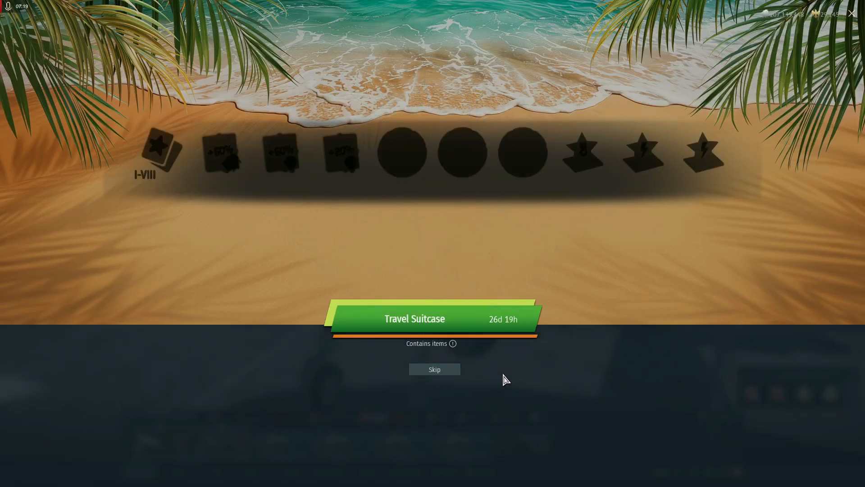
pyautogui.click(435, 369)
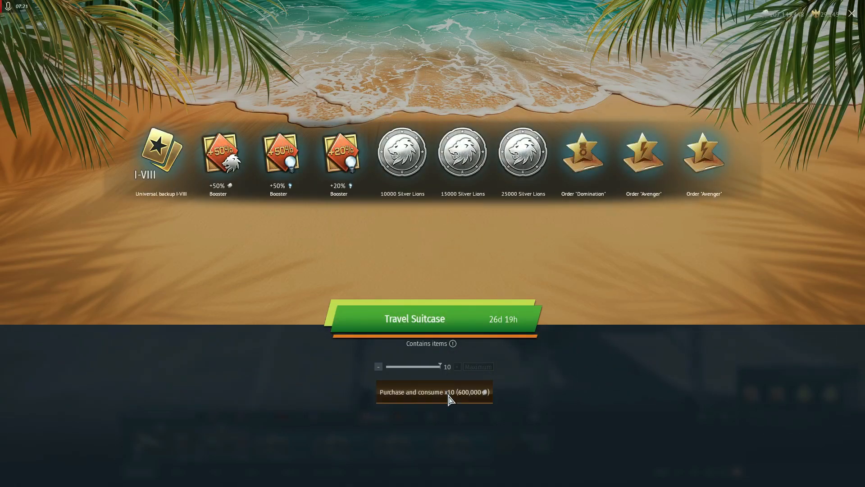
pyautogui.click(433, 392)
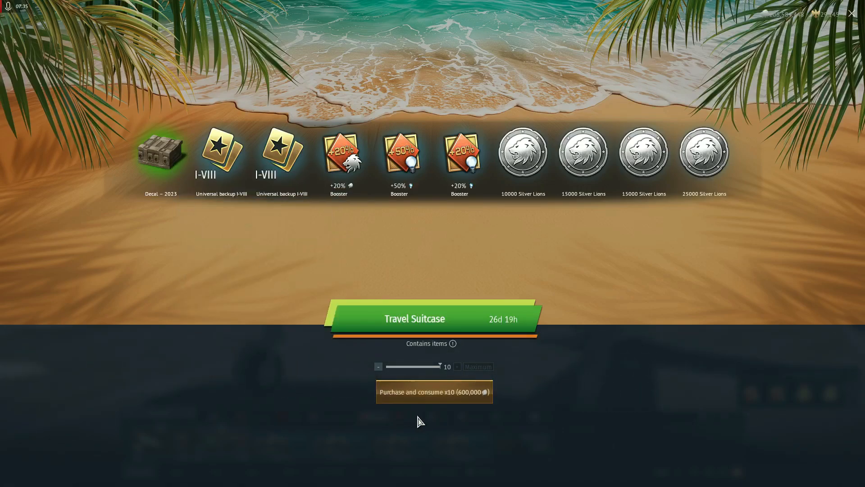
# Step: Buy and open three more ten-suitcase batches, skipping the reveal animation
pyautogui.click(433, 391)
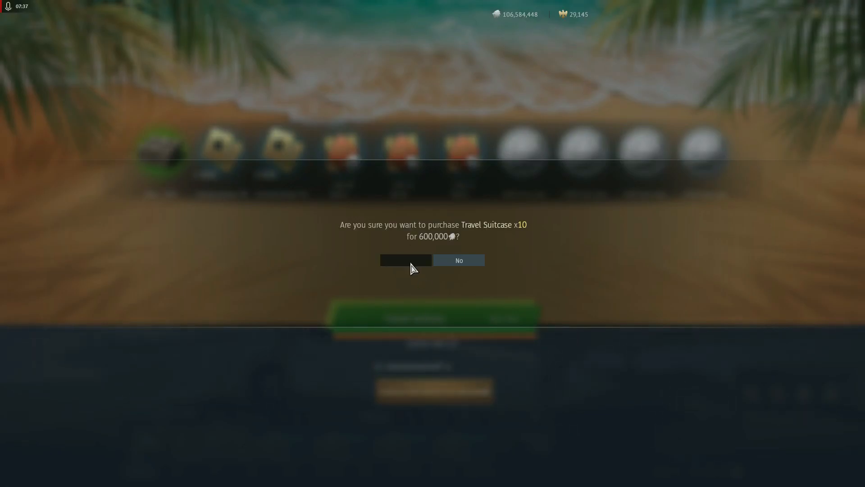
pyautogui.click(405, 260)
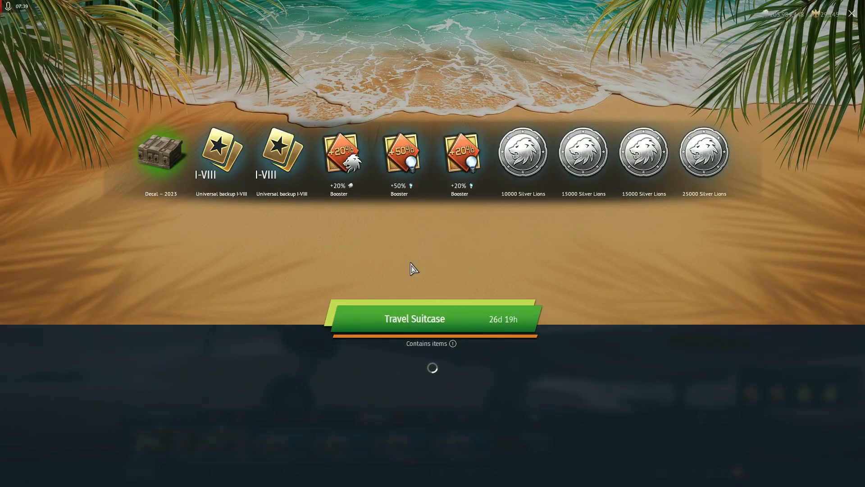
pyautogui.click(414, 319)
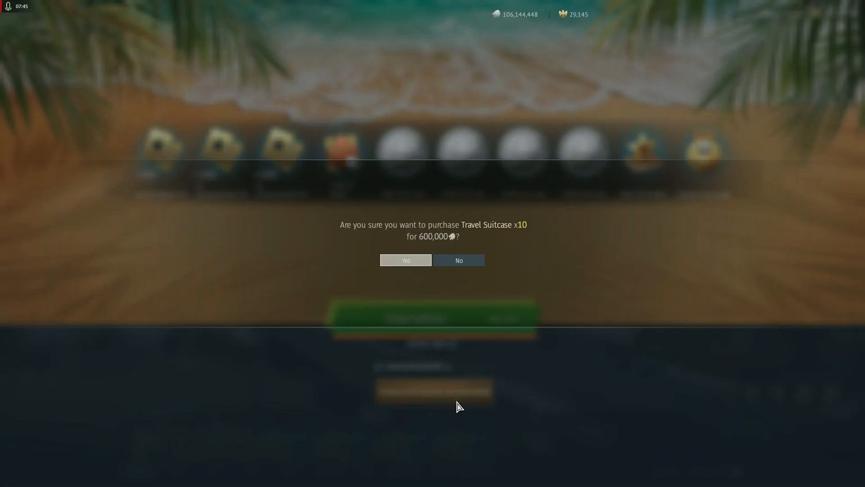
pyautogui.moveTo(411, 280)
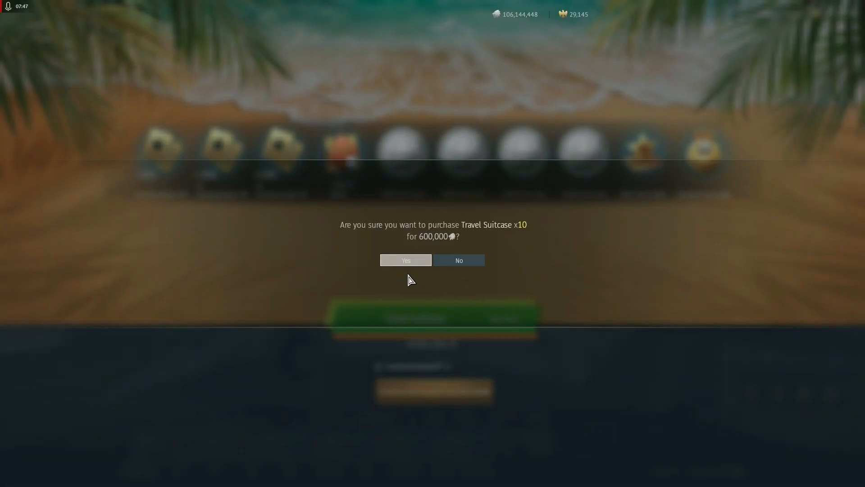
pyautogui.click(405, 260)
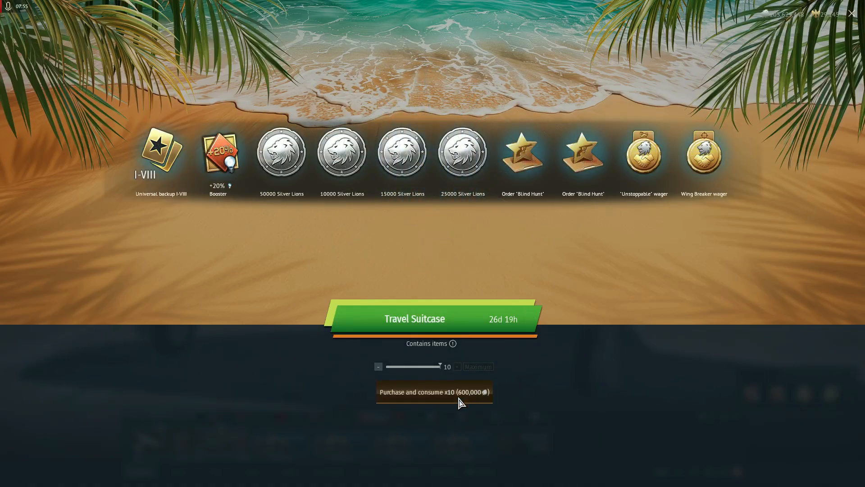
pyautogui.click(434, 392)
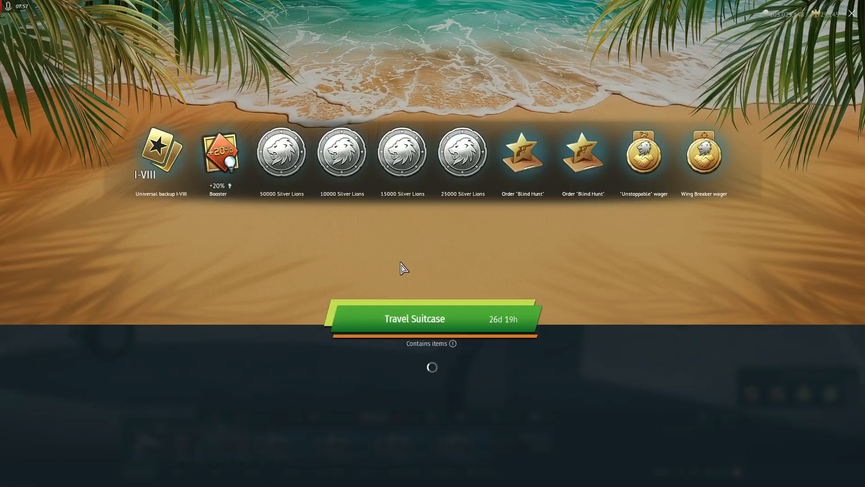
pyautogui.click(432, 319)
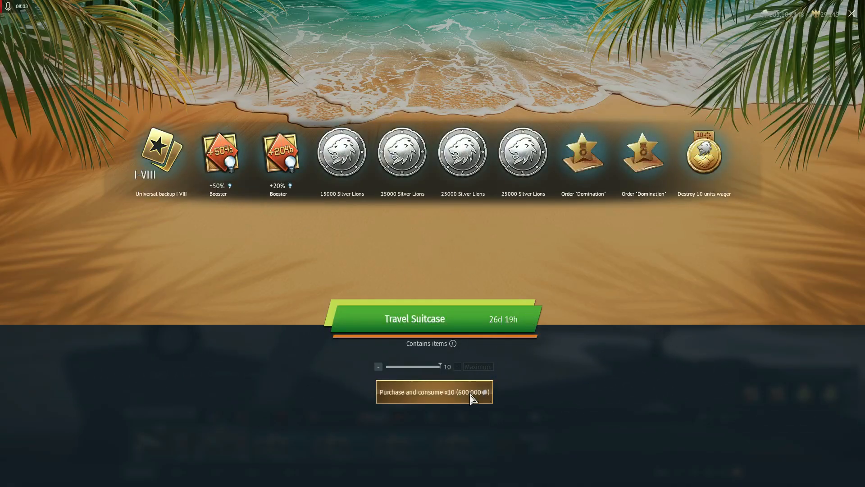
# Step: Purchase three further batches at 600,000 each, skipping through their reveals
pyautogui.click(434, 392)
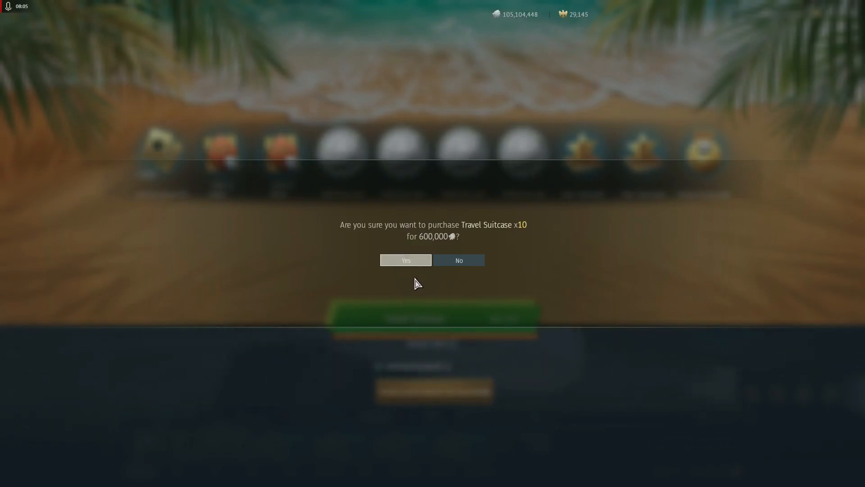
pyautogui.click(405, 260)
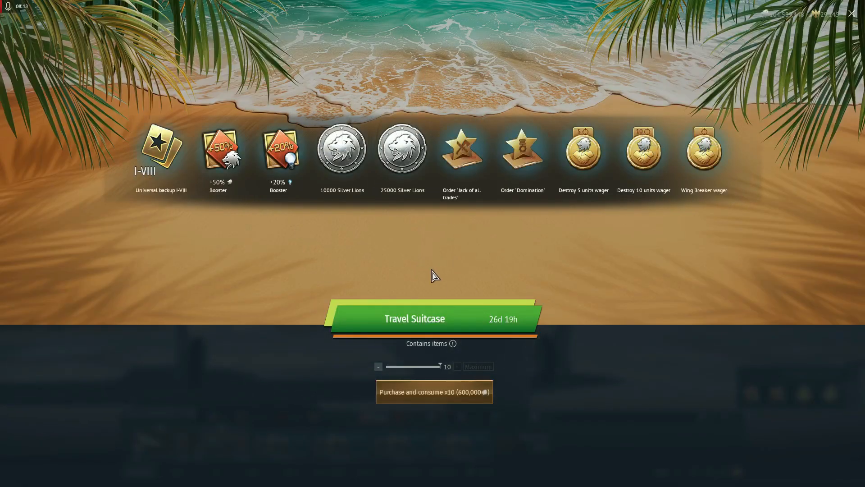
pyautogui.click(434, 391)
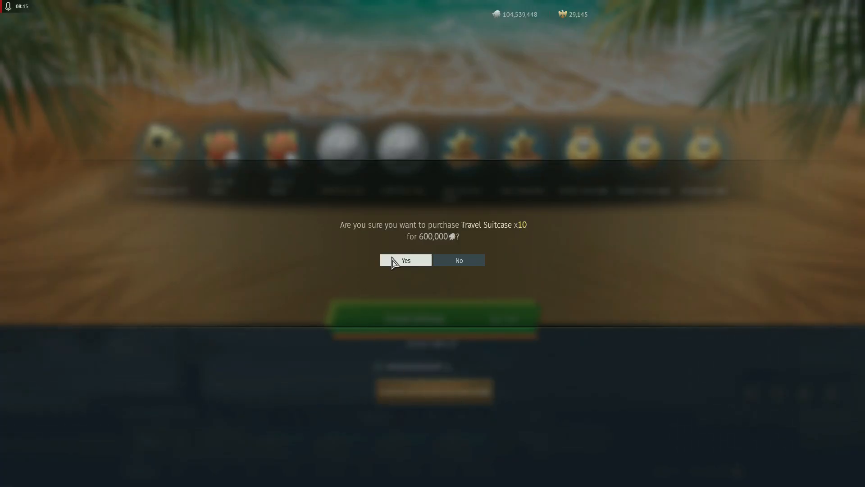
pyautogui.click(406, 260)
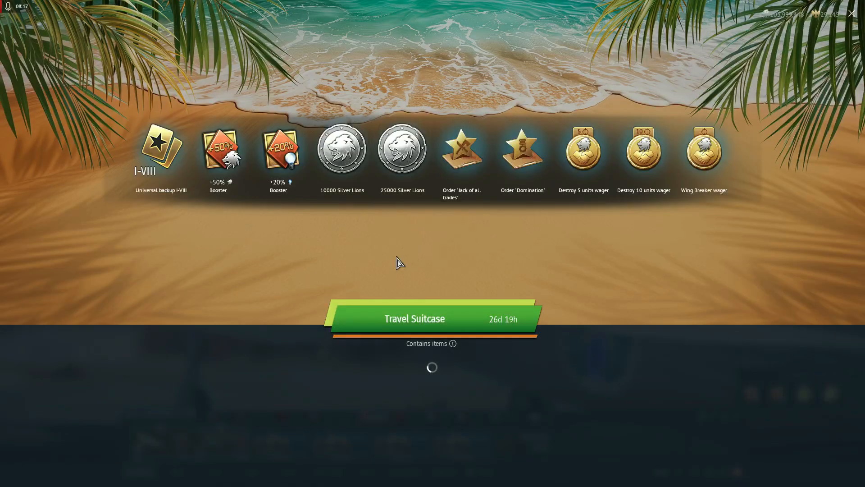
pyautogui.click(433, 318)
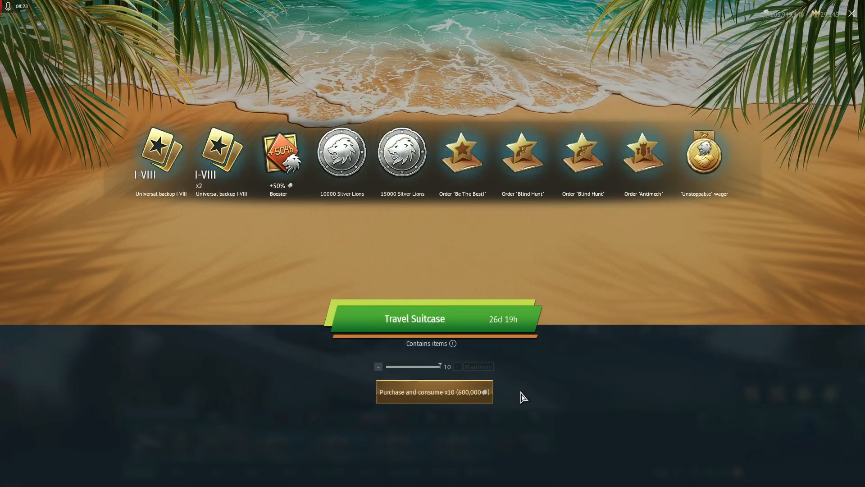
pyautogui.click(434, 391)
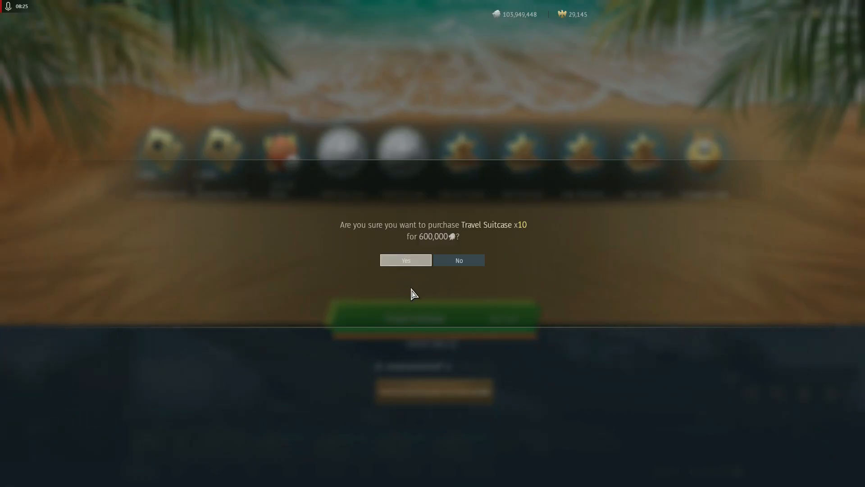
pyautogui.click(406, 260)
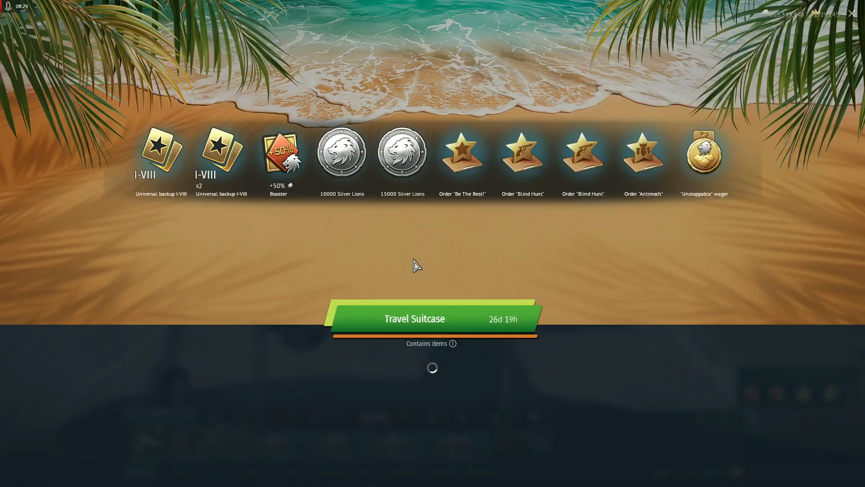
pyautogui.click(432, 319)
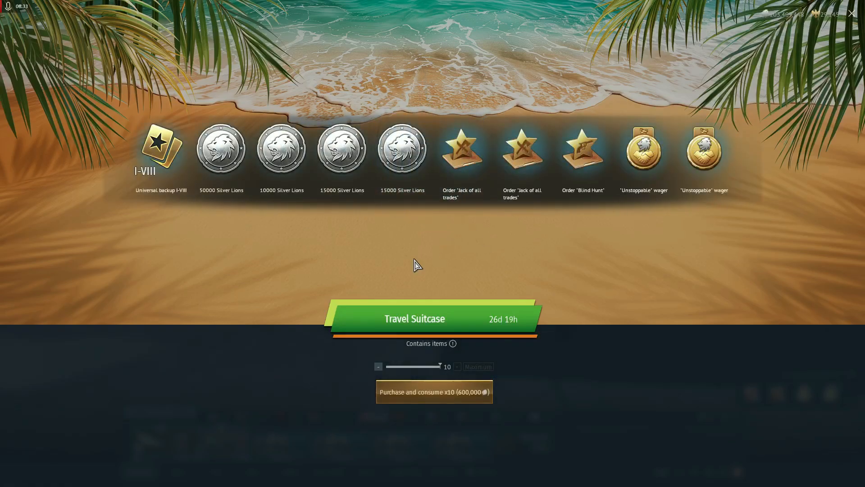
# Step: Open the final batches, the last yielding backups, a booster, Silver Lions and a Domination order
pyautogui.click(434, 392)
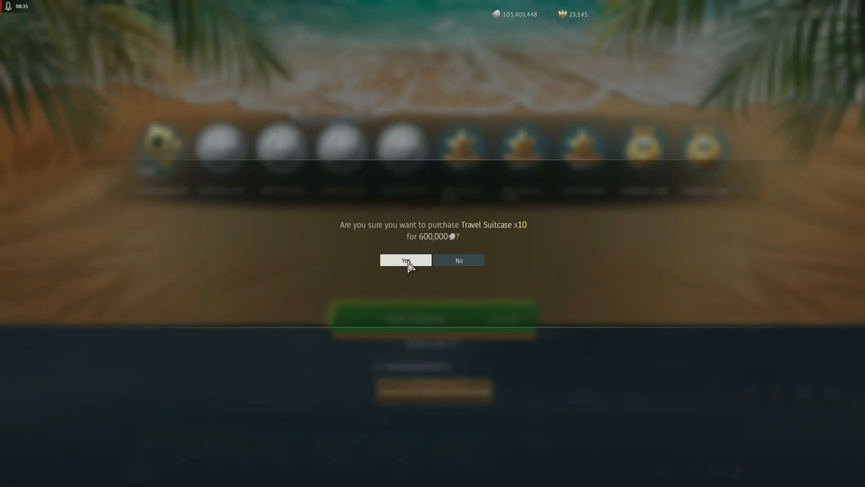
pyautogui.click(405, 260)
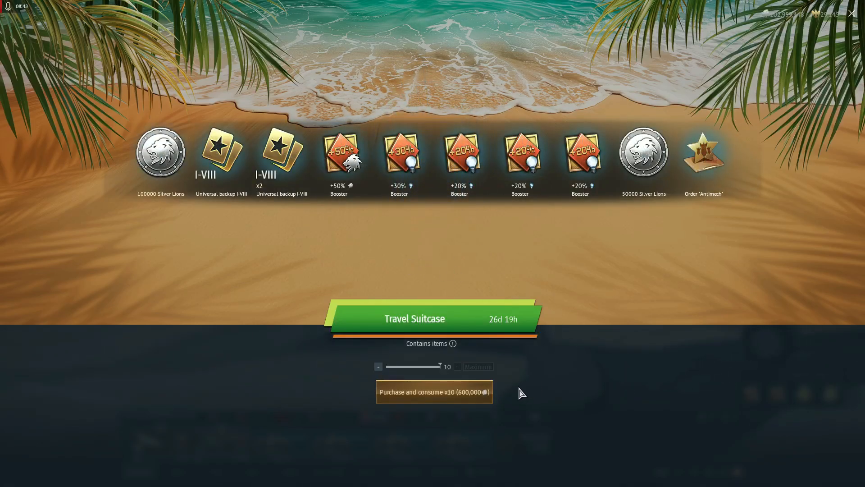
pyautogui.click(433, 392)
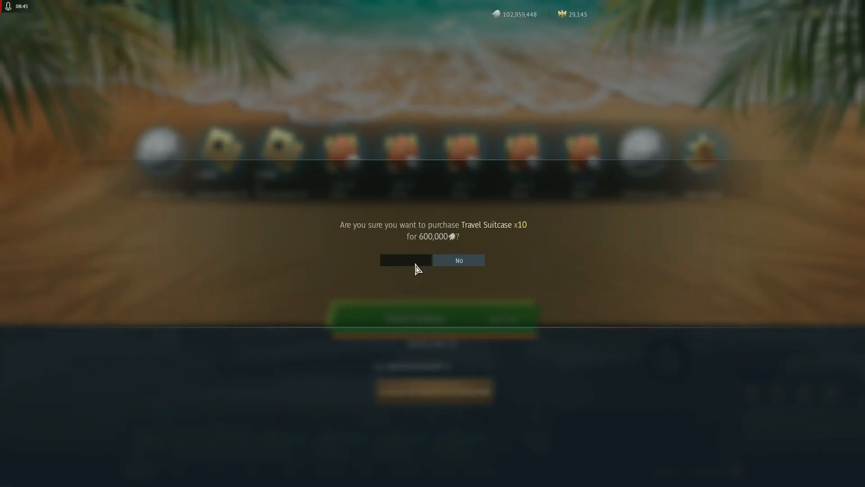
pyautogui.click(405, 260)
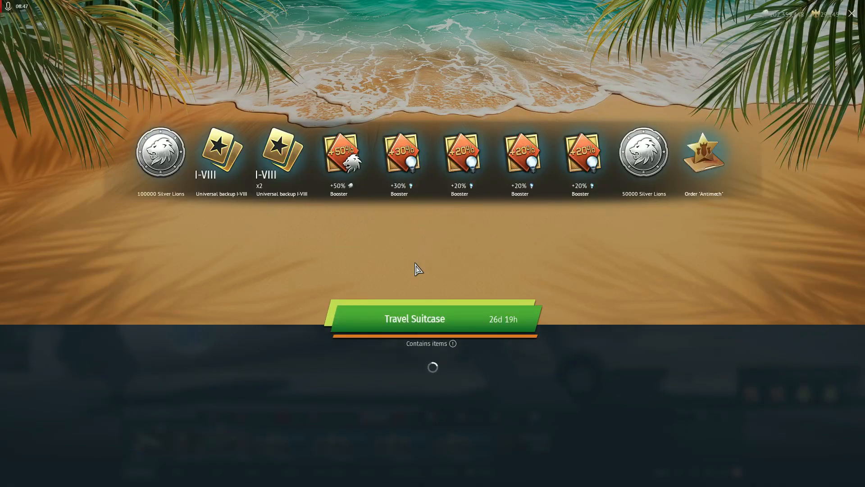
pyautogui.click(432, 319)
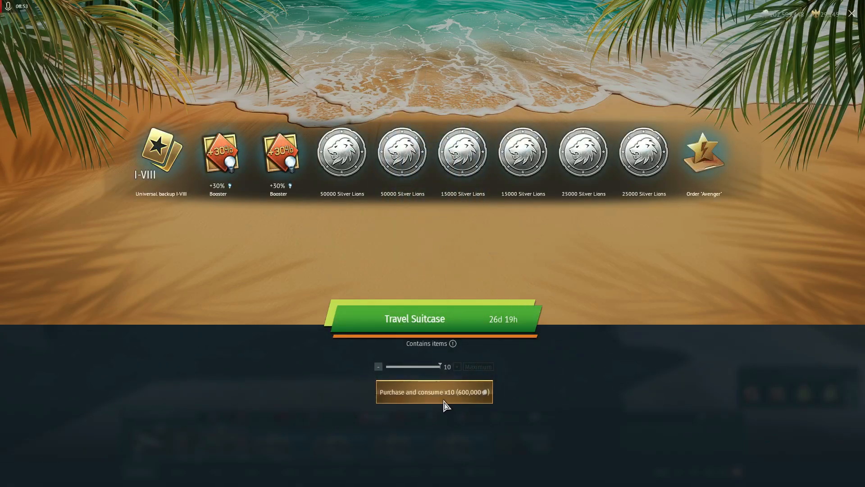
pyautogui.click(434, 392)
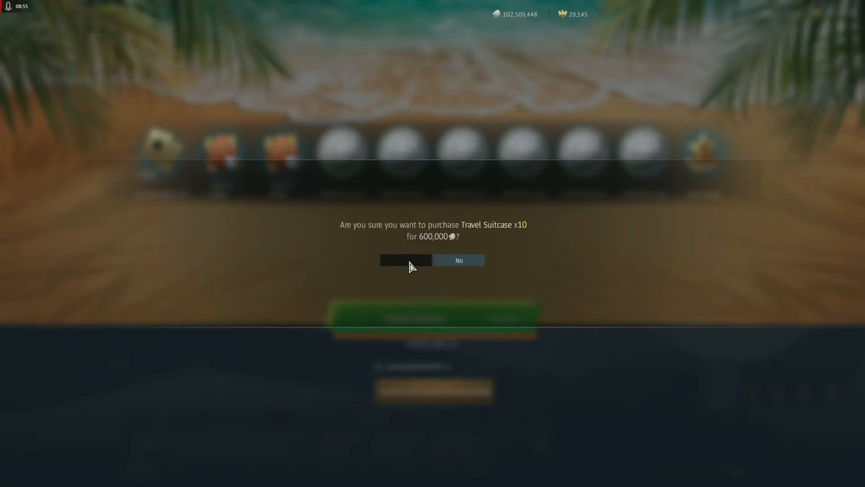
pyautogui.click(406, 260)
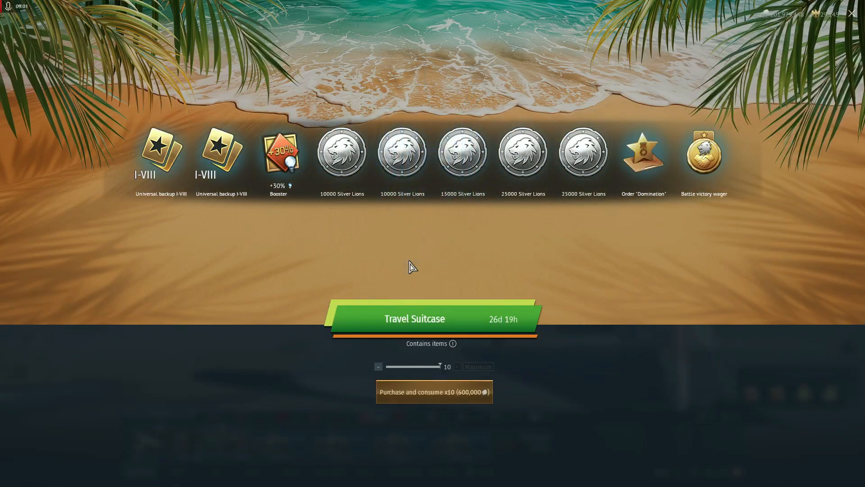
# Step: Buy three more x10 Travel Suitcase batches, skipping to rewards including a 2018 decal and 100000 Silver Lions
pyautogui.click(433, 391)
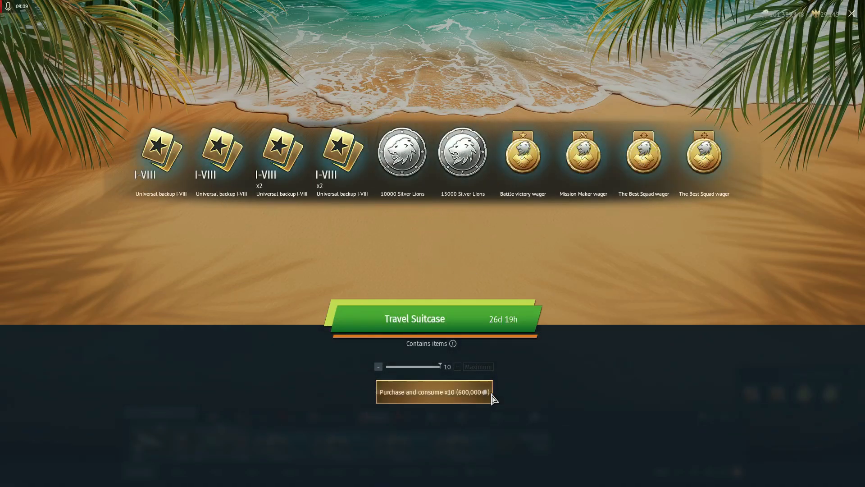
pyautogui.click(434, 392)
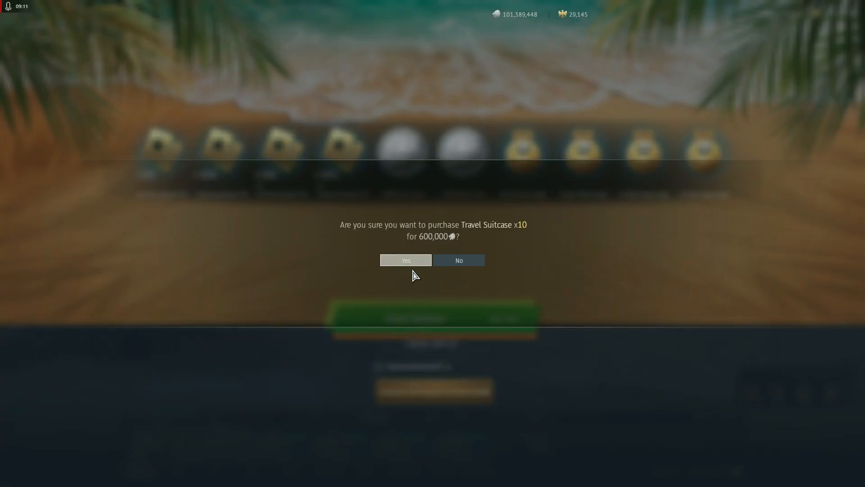
pyautogui.click(405, 260)
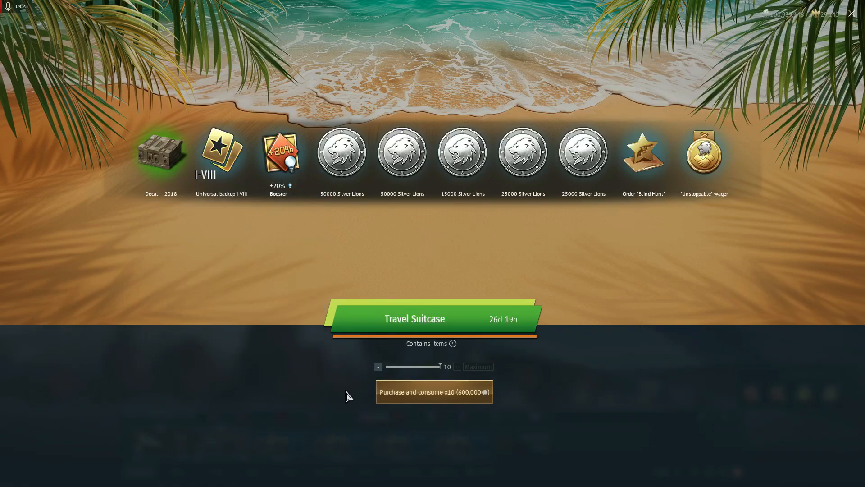
pyautogui.click(433, 391)
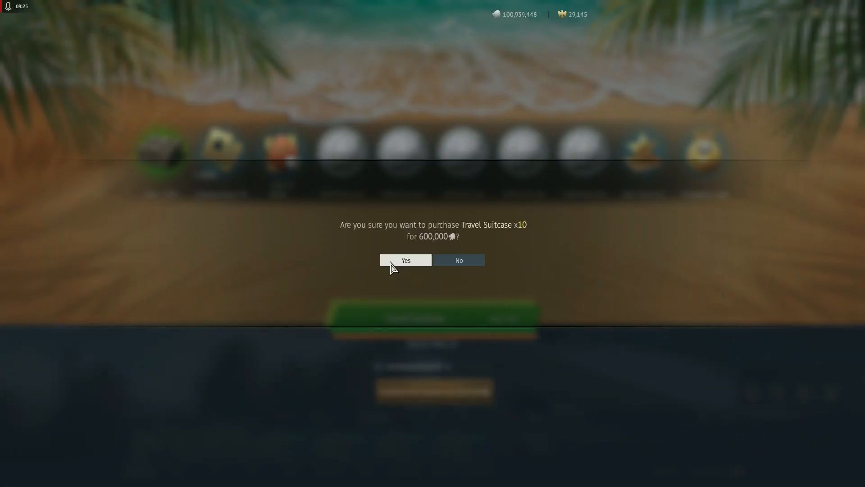
pyautogui.click(405, 260)
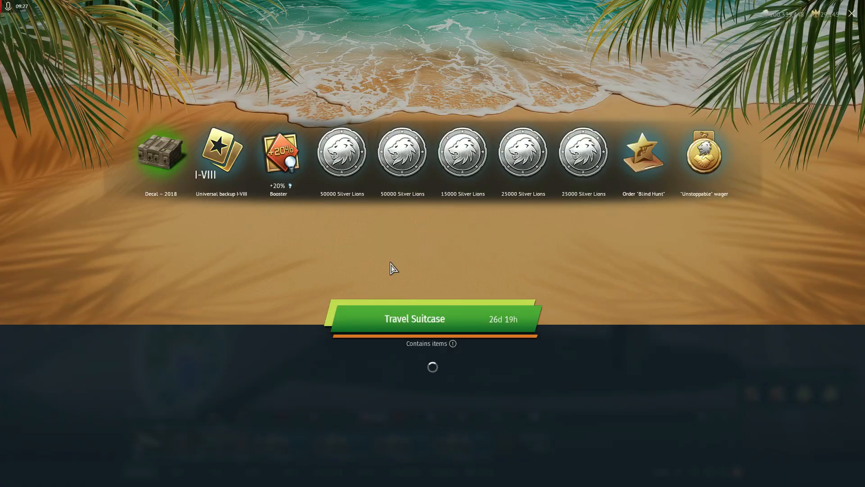
pyautogui.click(432, 319)
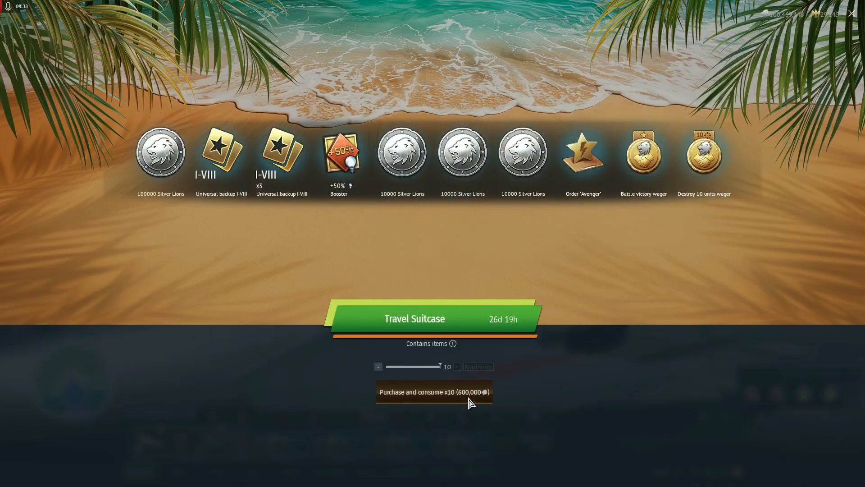
pyautogui.click(433, 392)
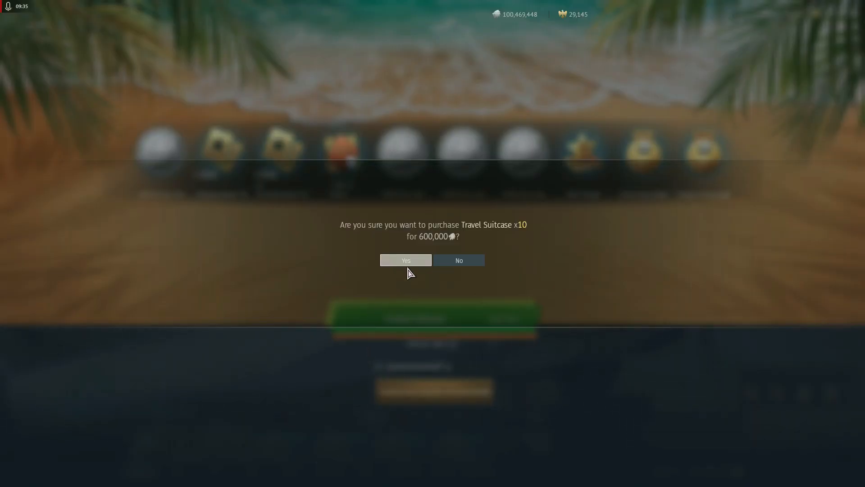
pyautogui.click(405, 260)
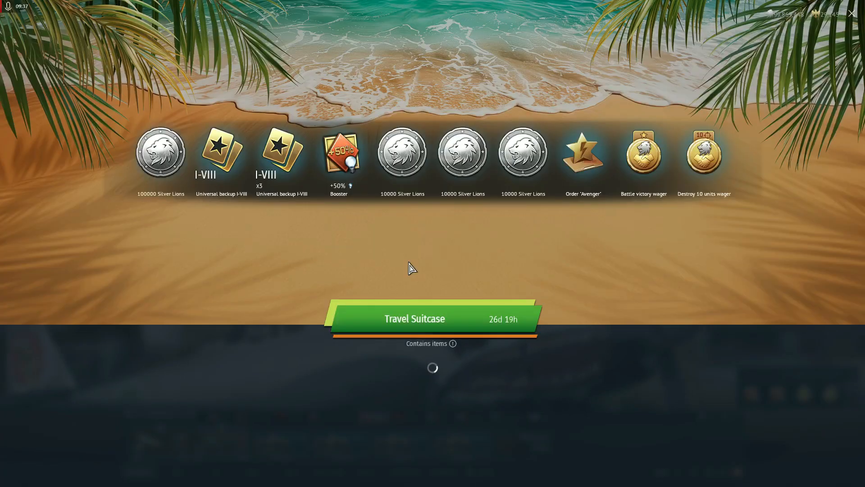
pyautogui.click(413, 319)
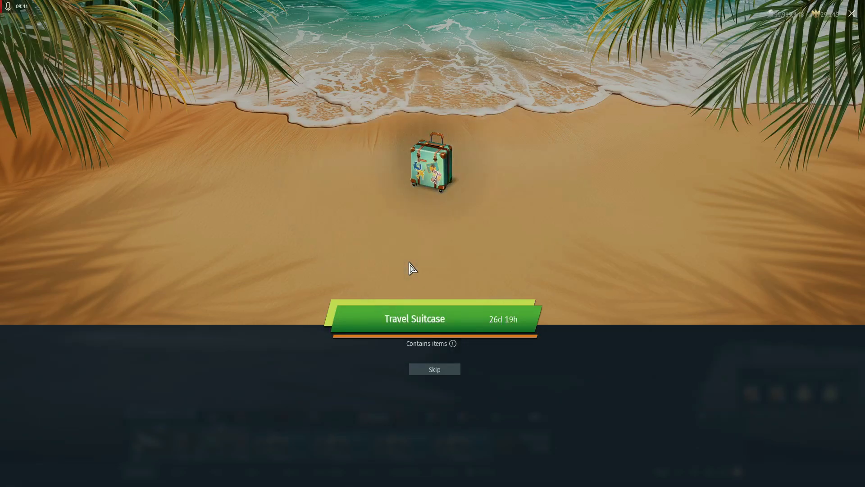
# Step: Skip the opening animation to reveal the IJN Yuudachi crate, backups, booster, Silver Lions and order
pyautogui.click(435, 368)
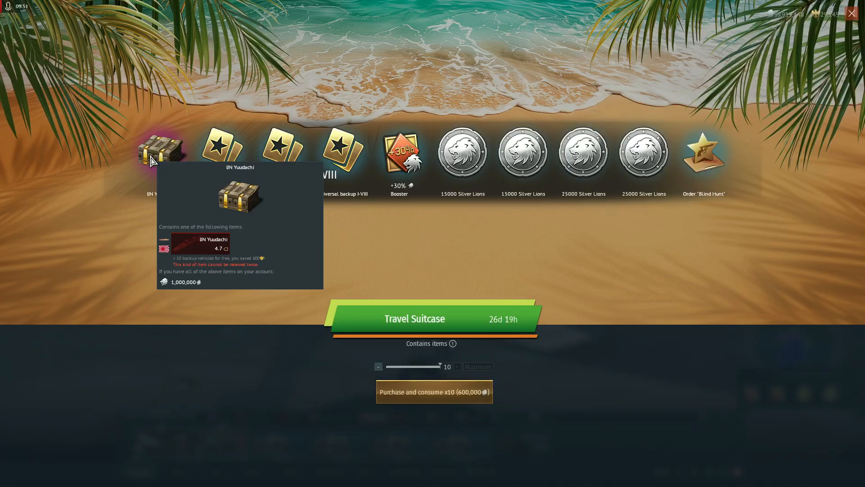
# Step: Leave the suitcase screen and assign the Pz.Sp.Wg P204(f) KwK to German Crew #1 for 450 Silver Lions
pyautogui.click(434, 392)
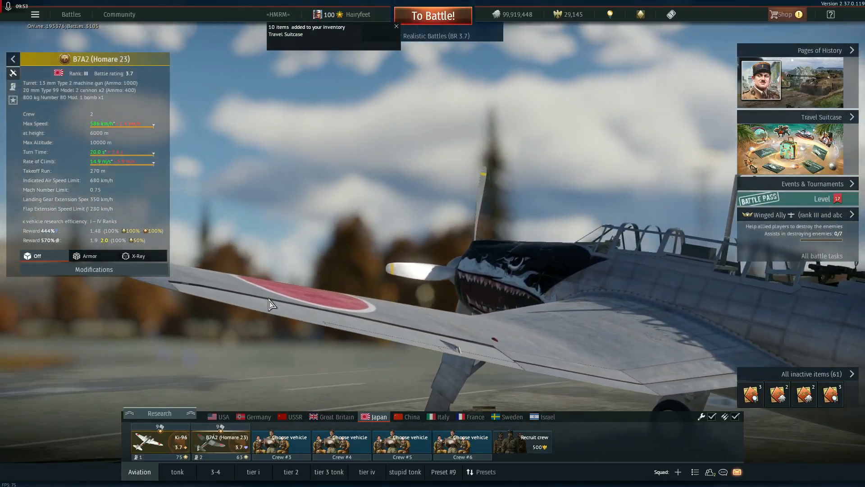
pyautogui.click(257, 416)
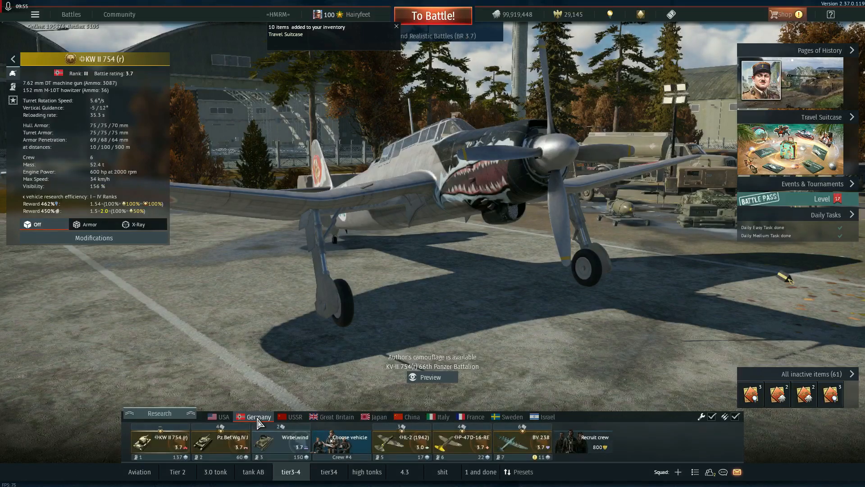
pyautogui.click(160, 413)
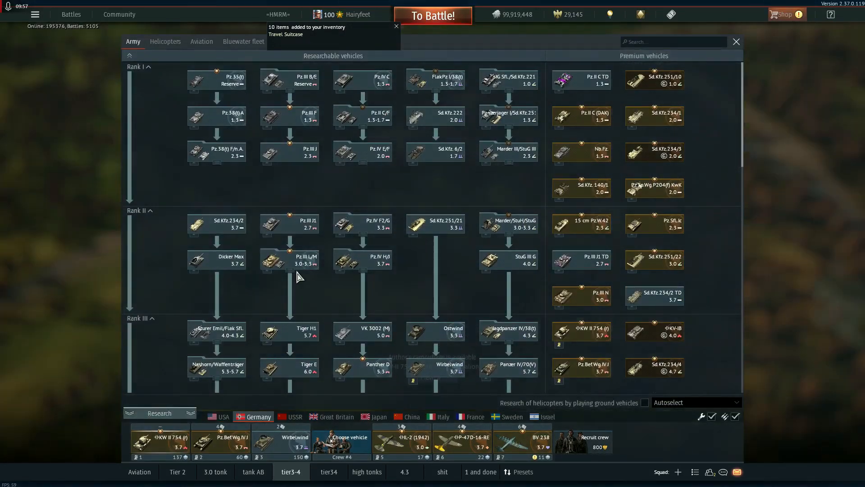
pyautogui.moveTo(733, 169)
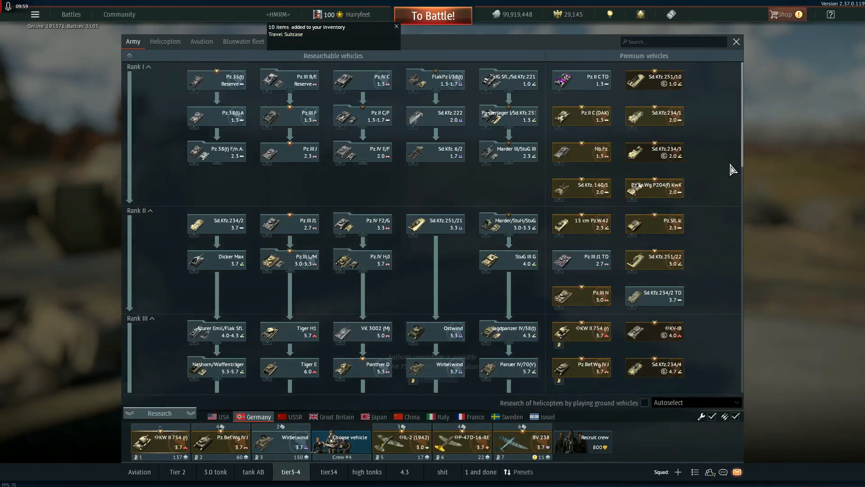
pyautogui.click(654, 187)
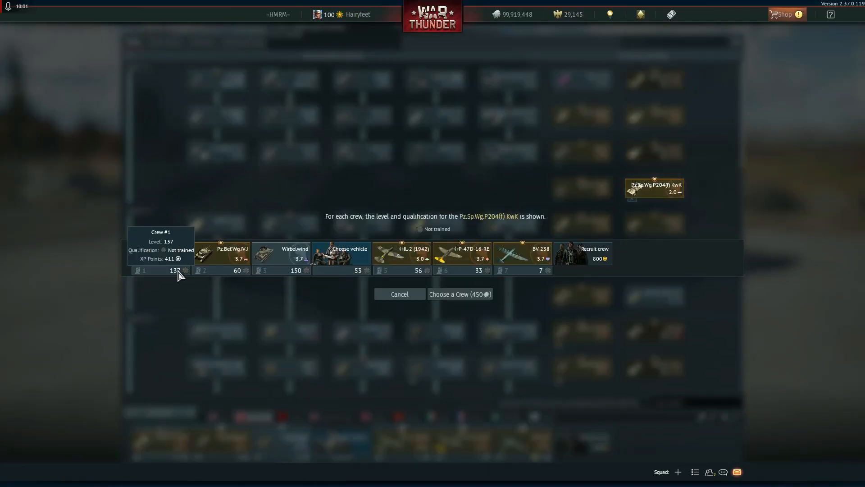
pyautogui.click(459, 294)
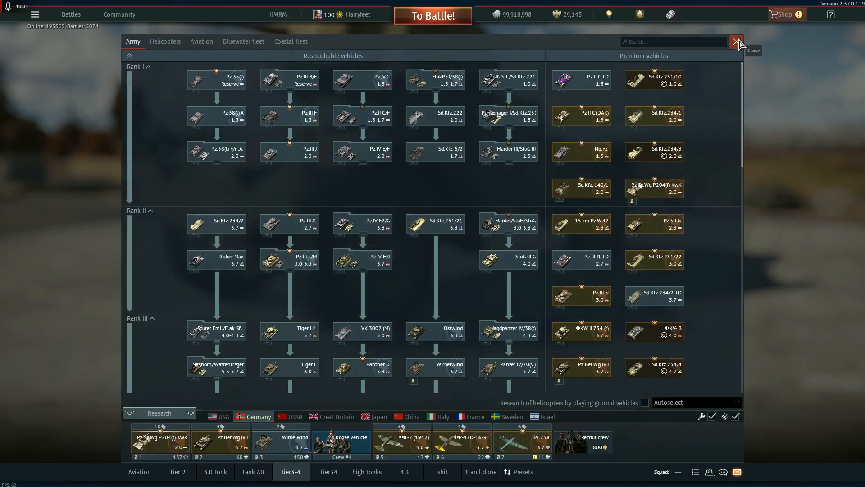
# Step: Close the research tree and load the Japanese Preset #9 lineup in the hangar
pyautogui.click(736, 42)
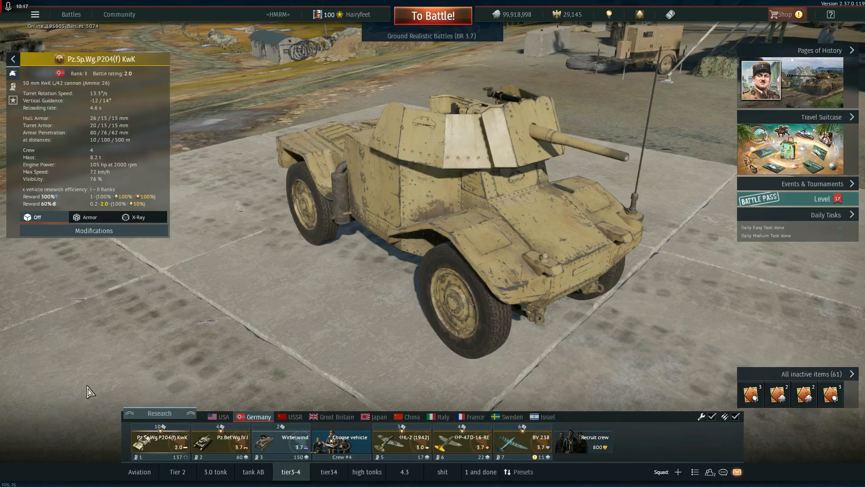
pyautogui.moveTo(370, 423)
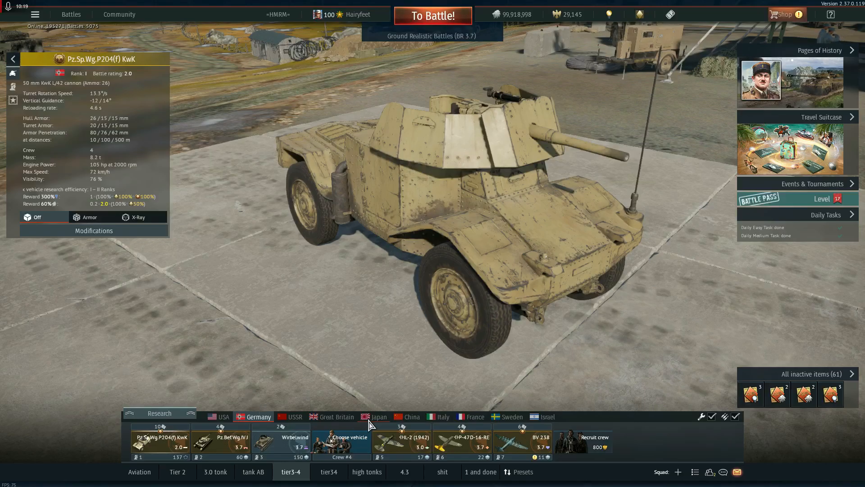
pyautogui.click(379, 416)
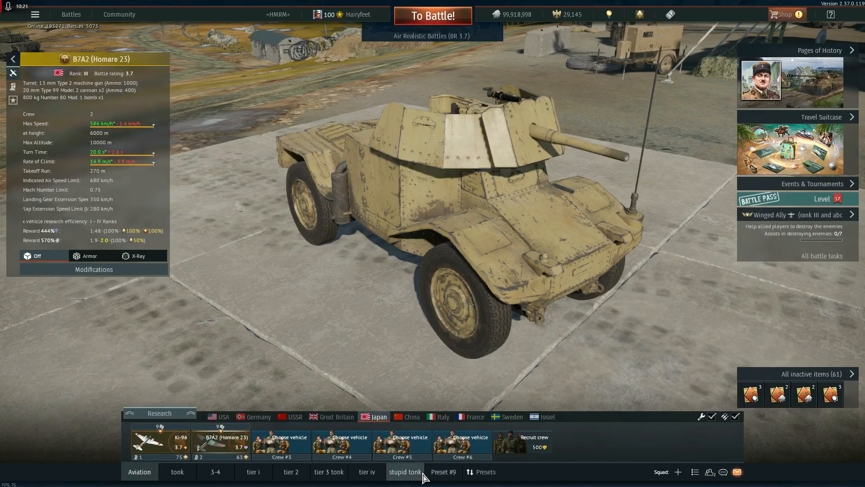
pyautogui.click(443, 472)
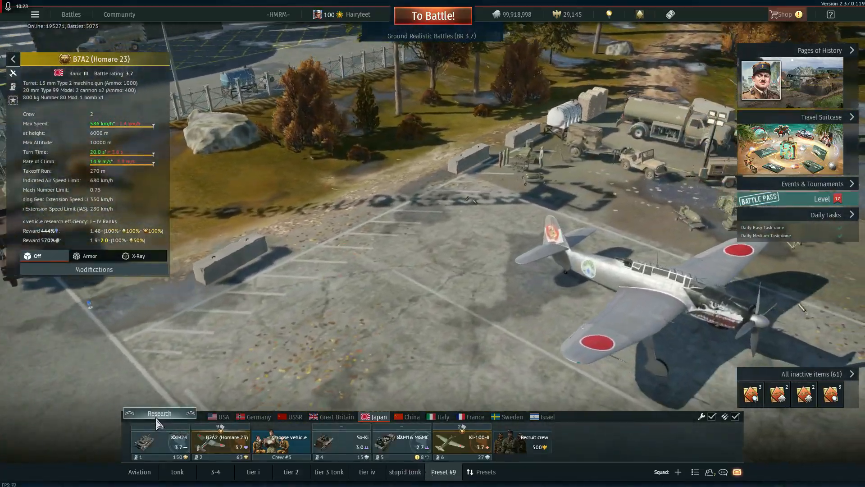
# Step: Assign IJN Yuudachi from the Japanese Bluewater fleet tree to Crew #1
pyautogui.click(160, 413)
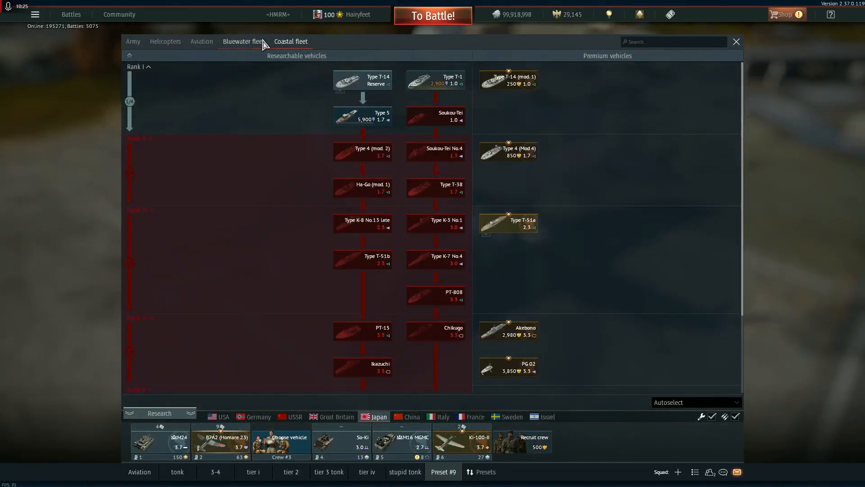
pyautogui.click(243, 41)
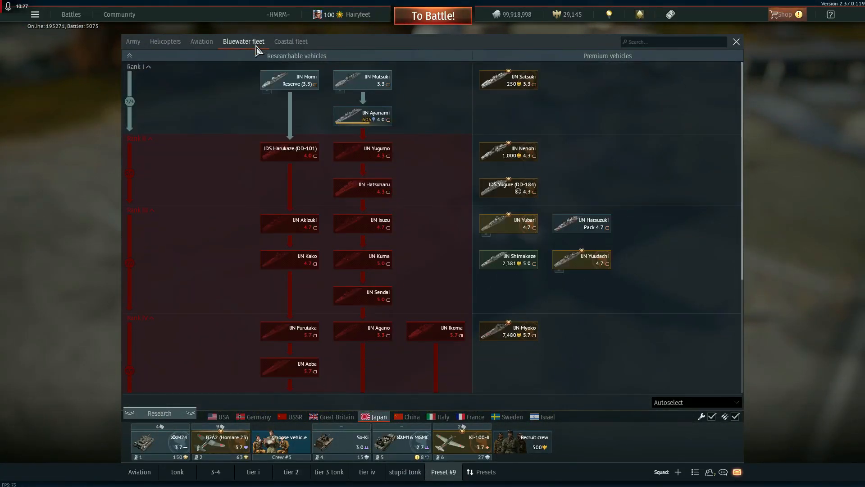
pyautogui.click(581, 259)
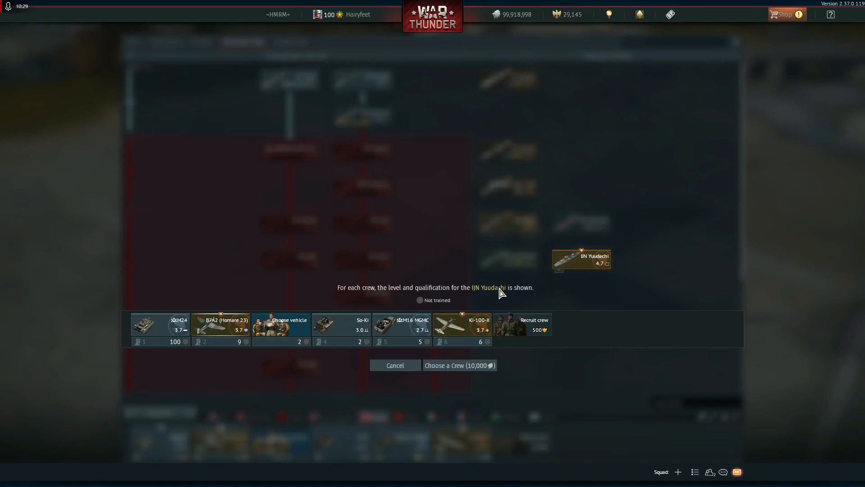
pyautogui.moveTo(460, 364)
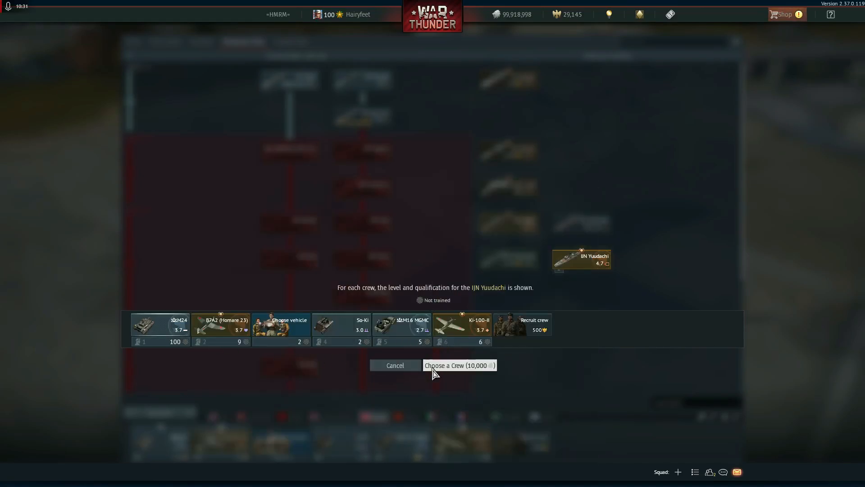
pyautogui.click(394, 365)
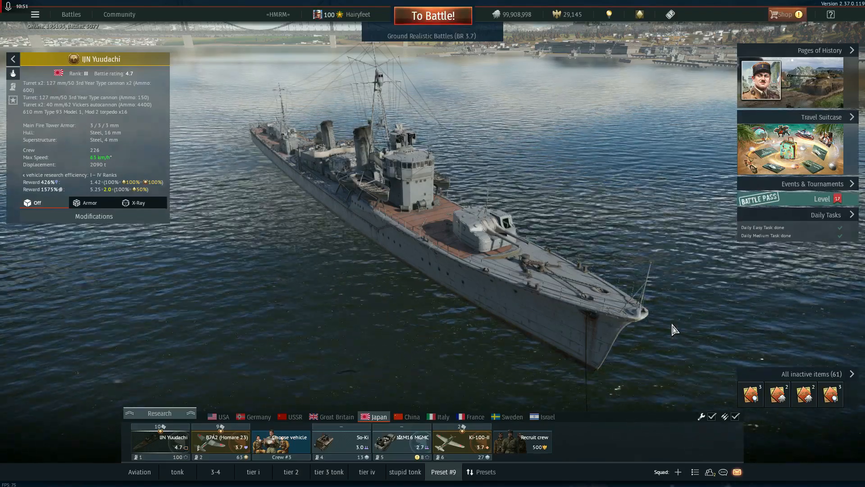
# Step: Check the inventory, then switch to the German lineup led by the Pz.Sp.Wg P204(f) KwK
pyautogui.click(785, 14)
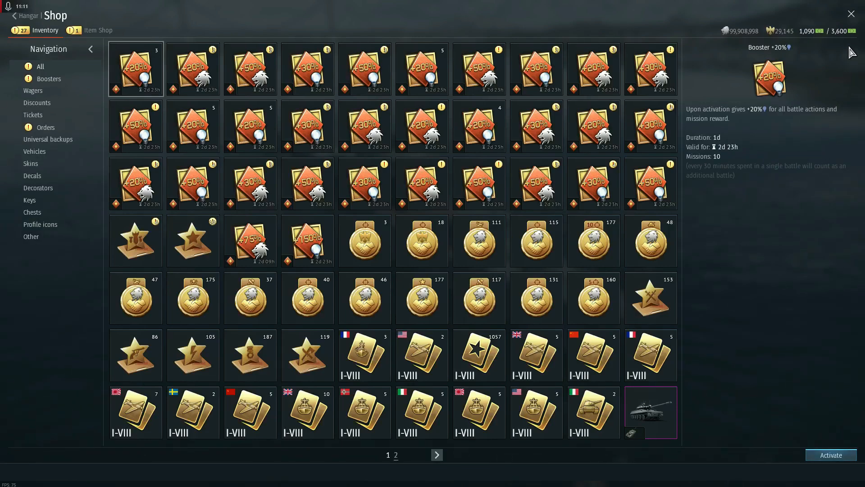
pyautogui.click(851, 14)
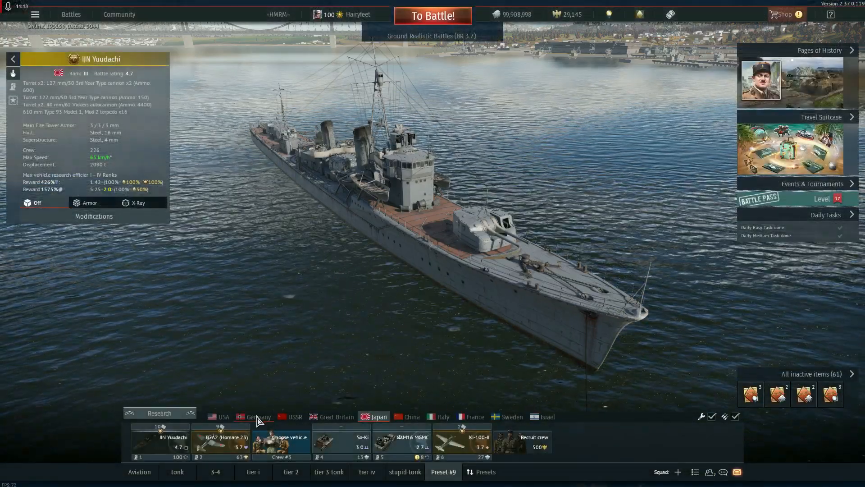
pyautogui.click(257, 416)
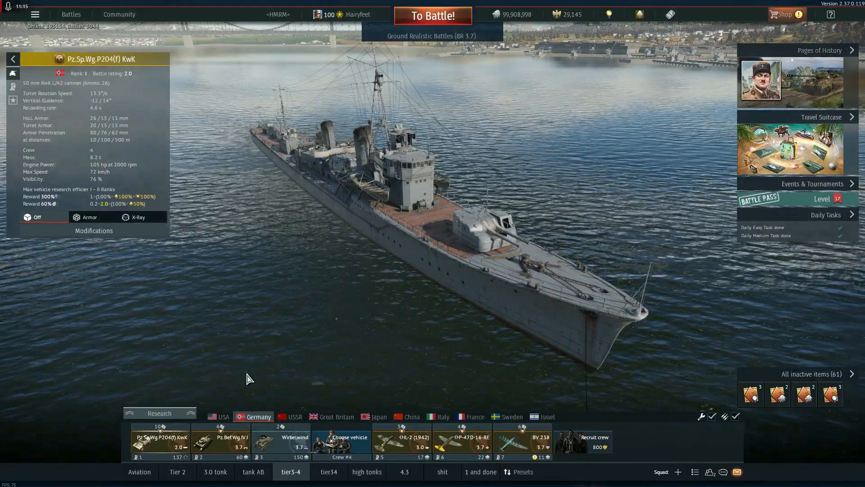